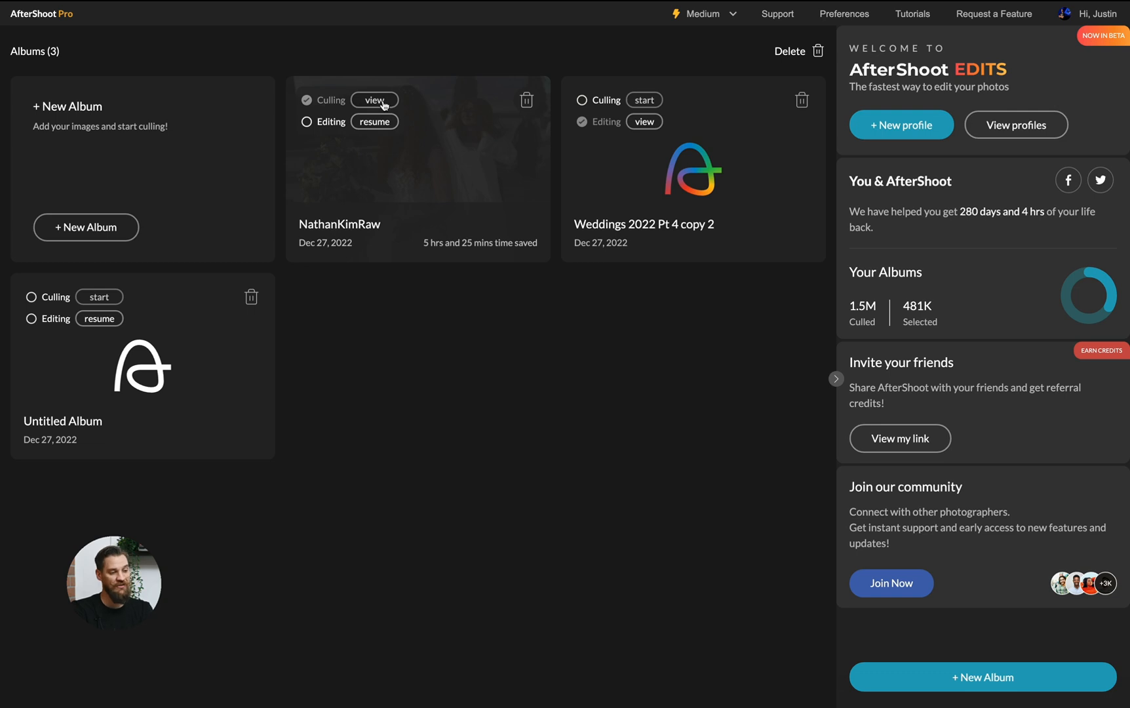
# Step: View the culling results of the NathanKimRaw wedding album with its 1708 selected images
pyautogui.click(373, 99)
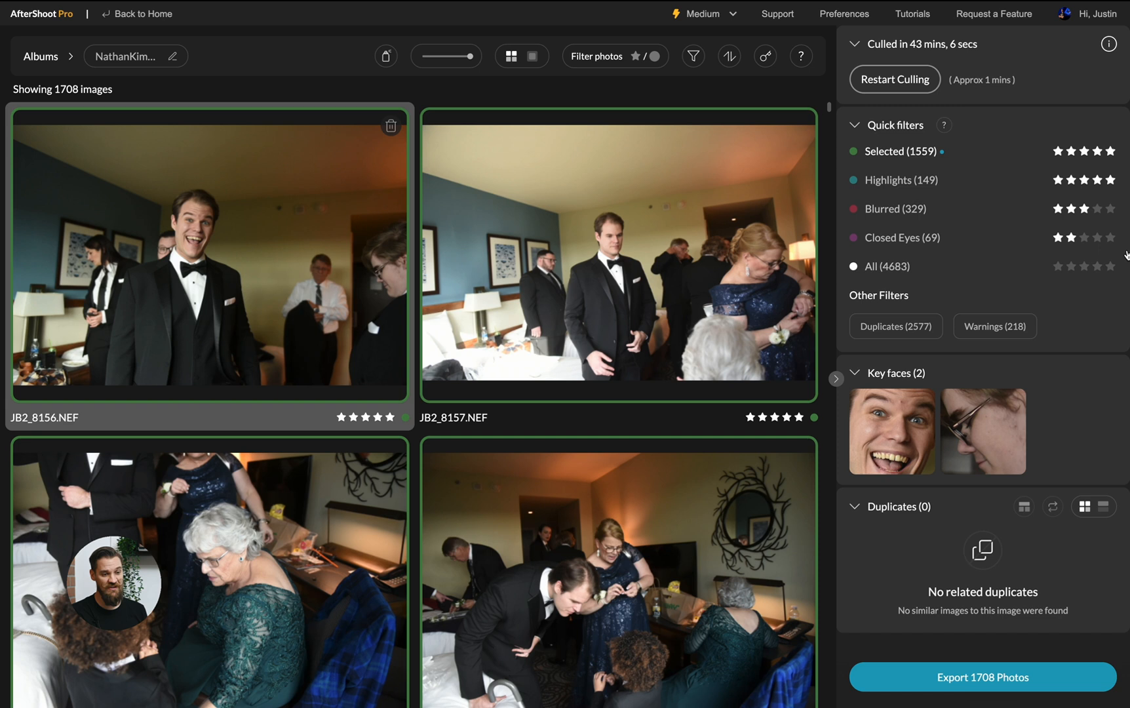
pyautogui.moveTo(901, 179)
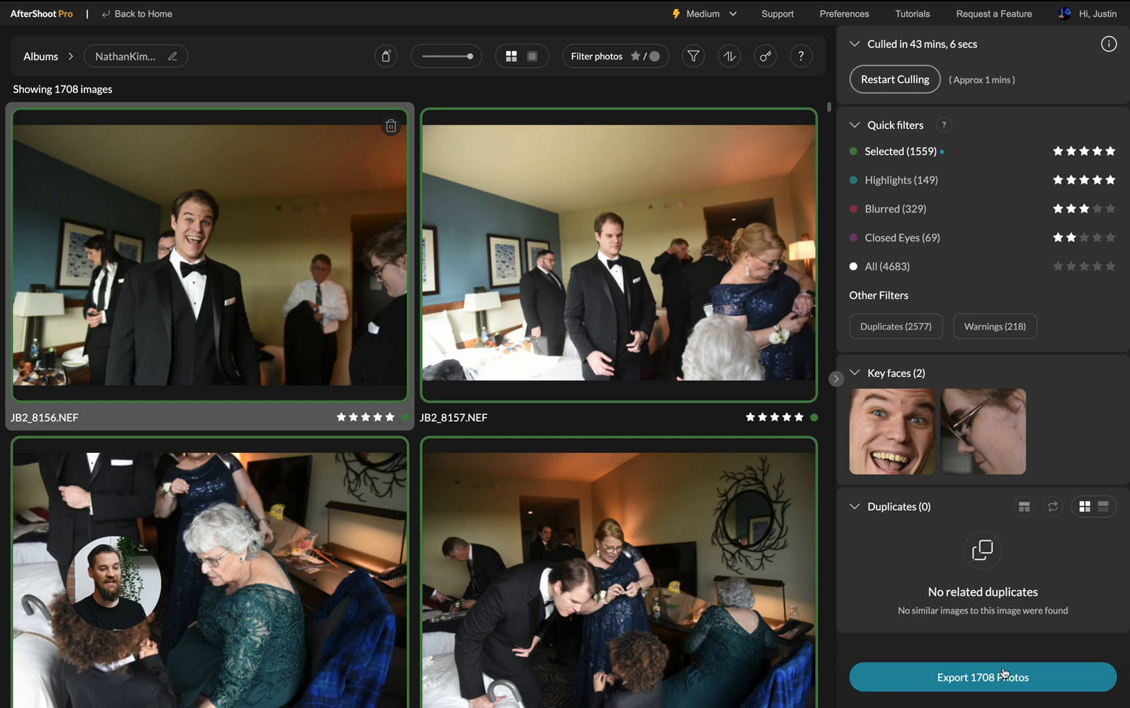
pyautogui.moveTo(646, 464)
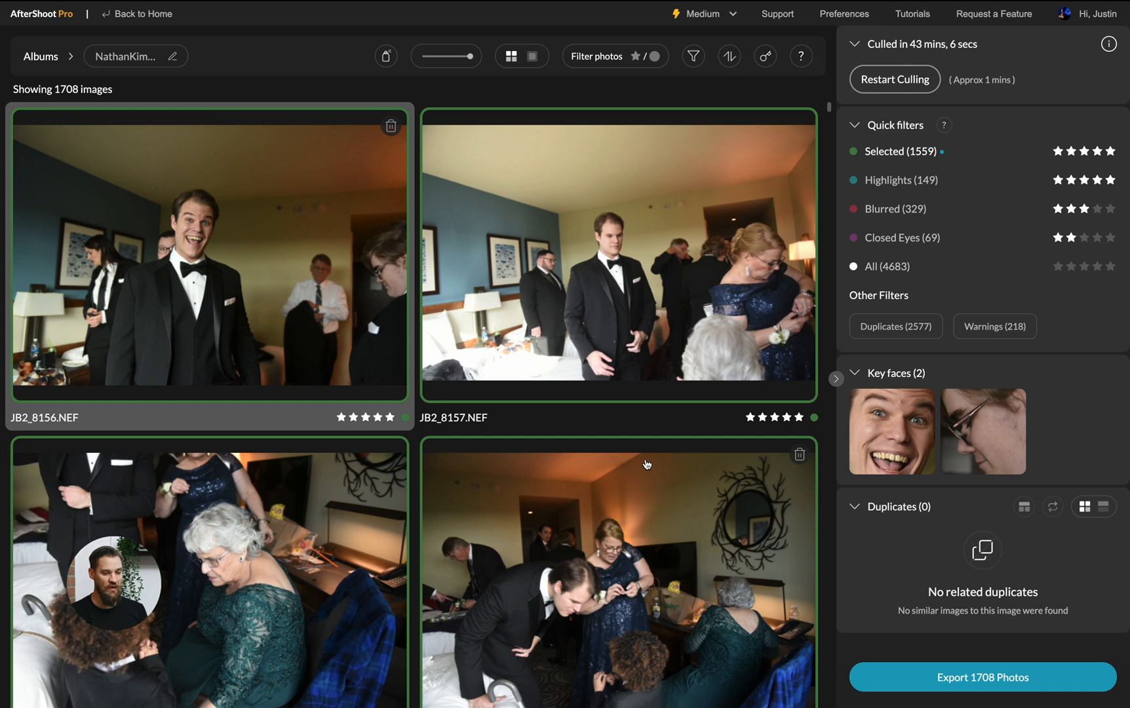
pyautogui.moveTo(890, 220)
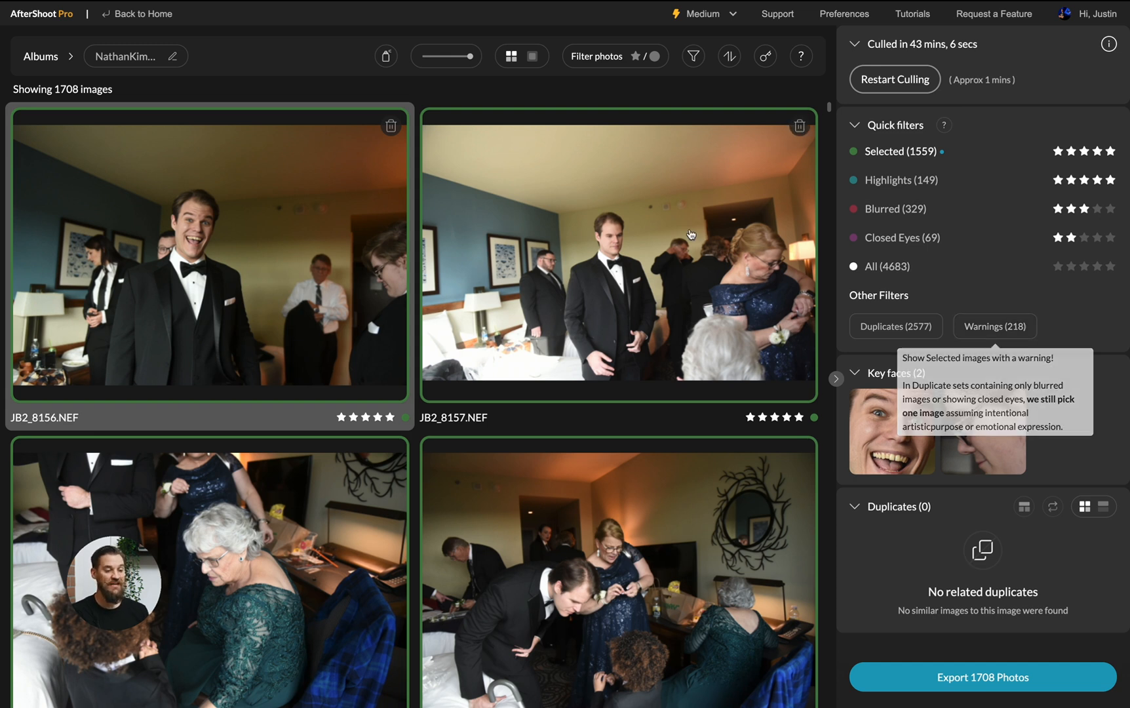
# Step: Scroll down through the culled wedding photo grid before switching to Lightroom Classic
pyautogui.scroll(-3)
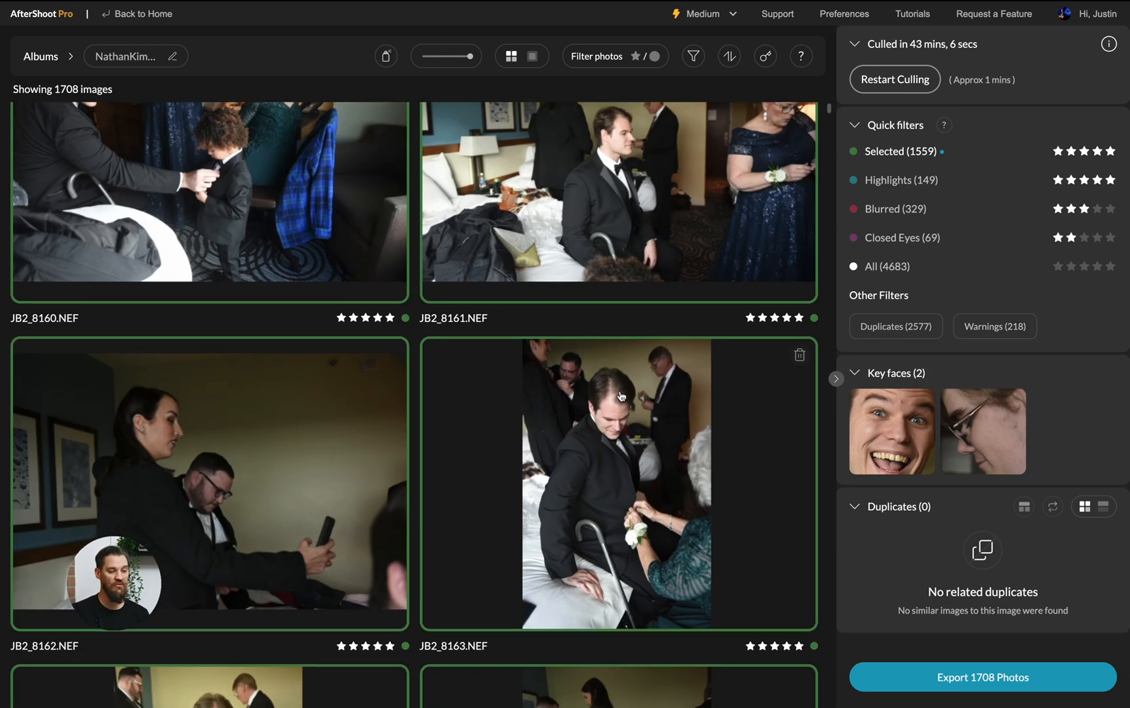
pyautogui.scroll(-3)
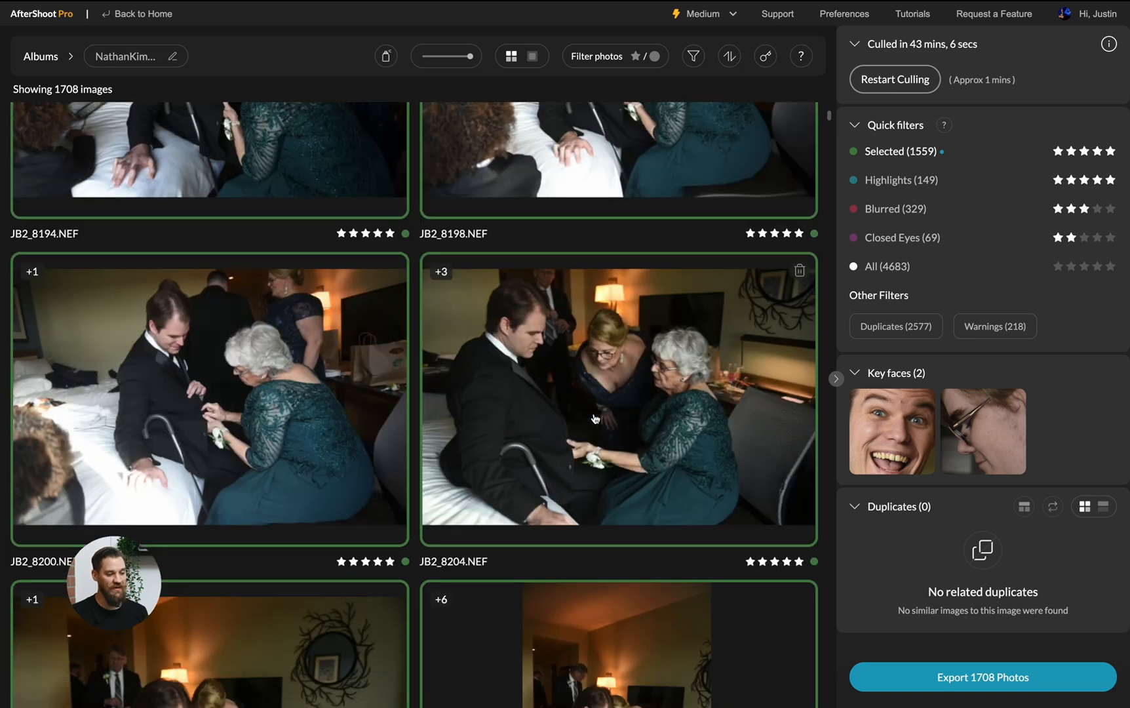
pyautogui.scroll(-3)
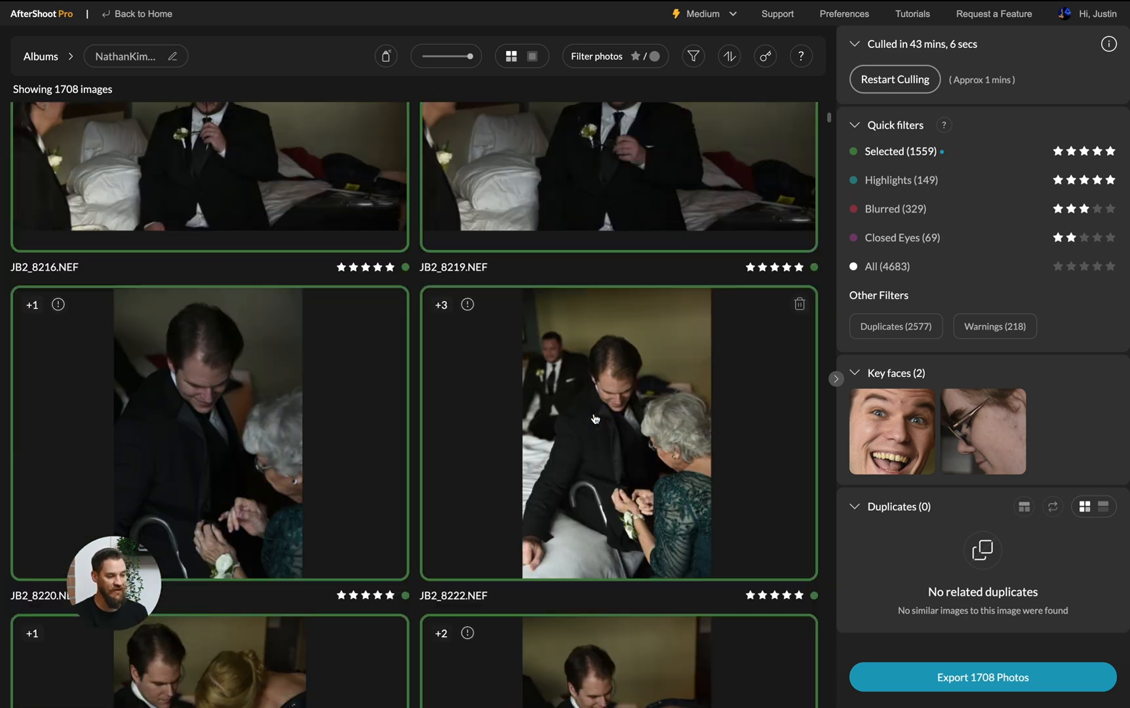
pyautogui.scroll(-3)
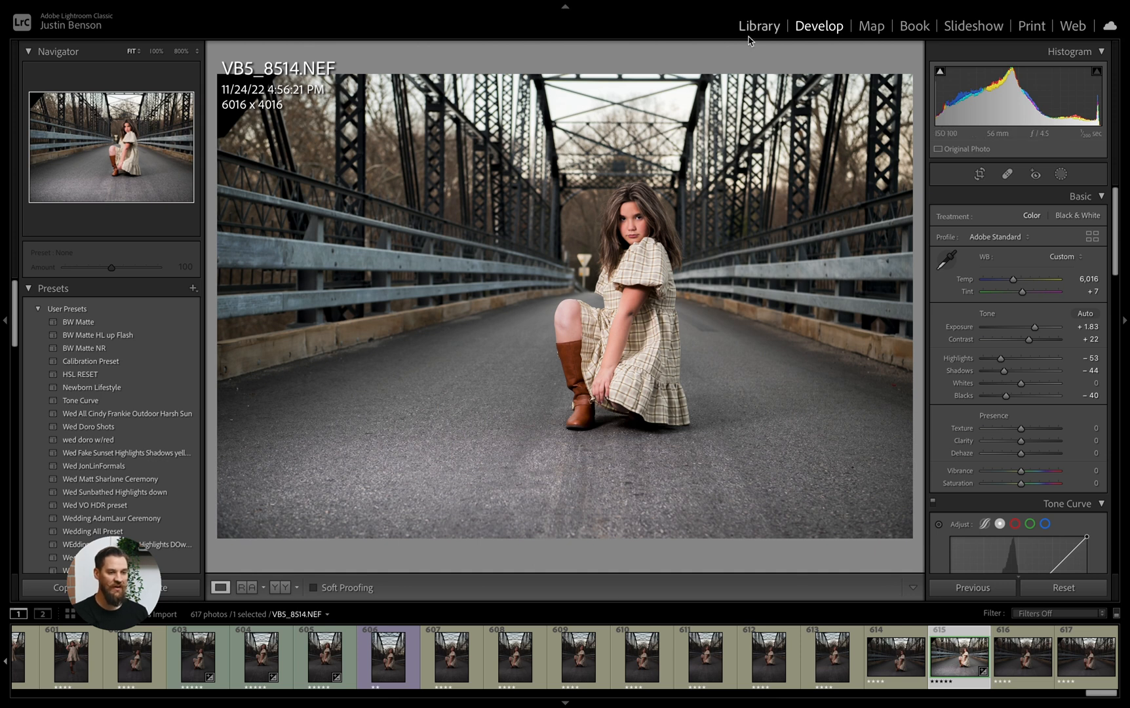
# Step: Start Import Photos and Video and expand the 2022 Weddings Pt 3 drive's folders as sources
pyautogui.click(757, 25)
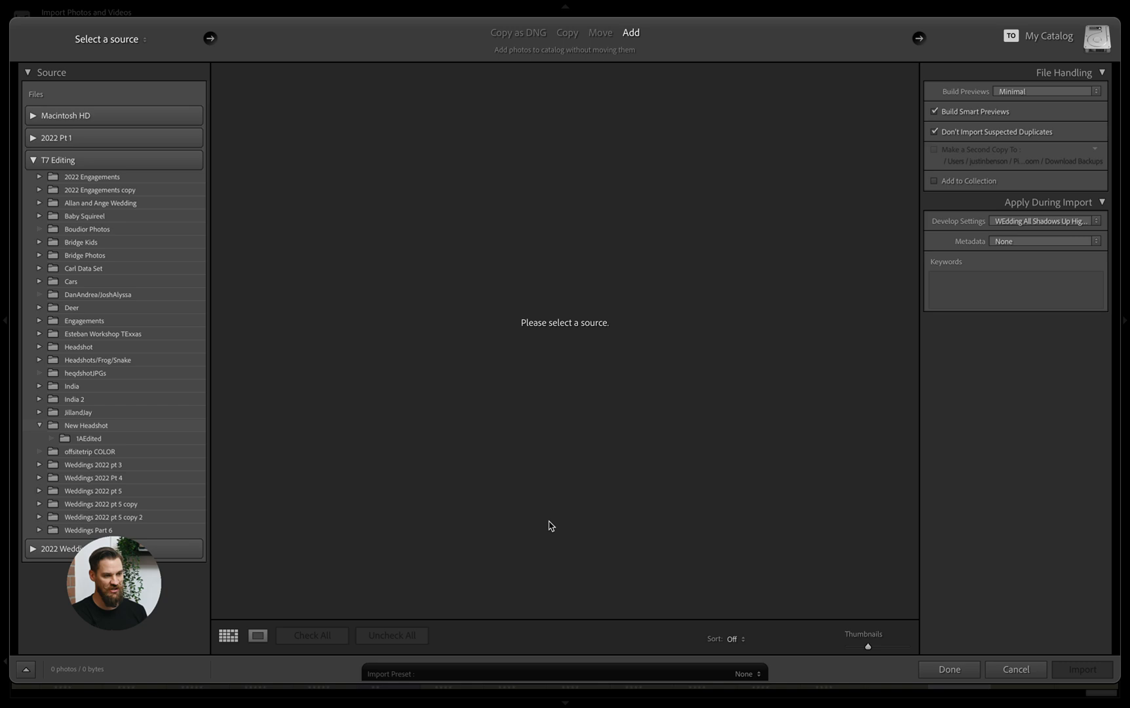
pyautogui.moveTo(295, 469)
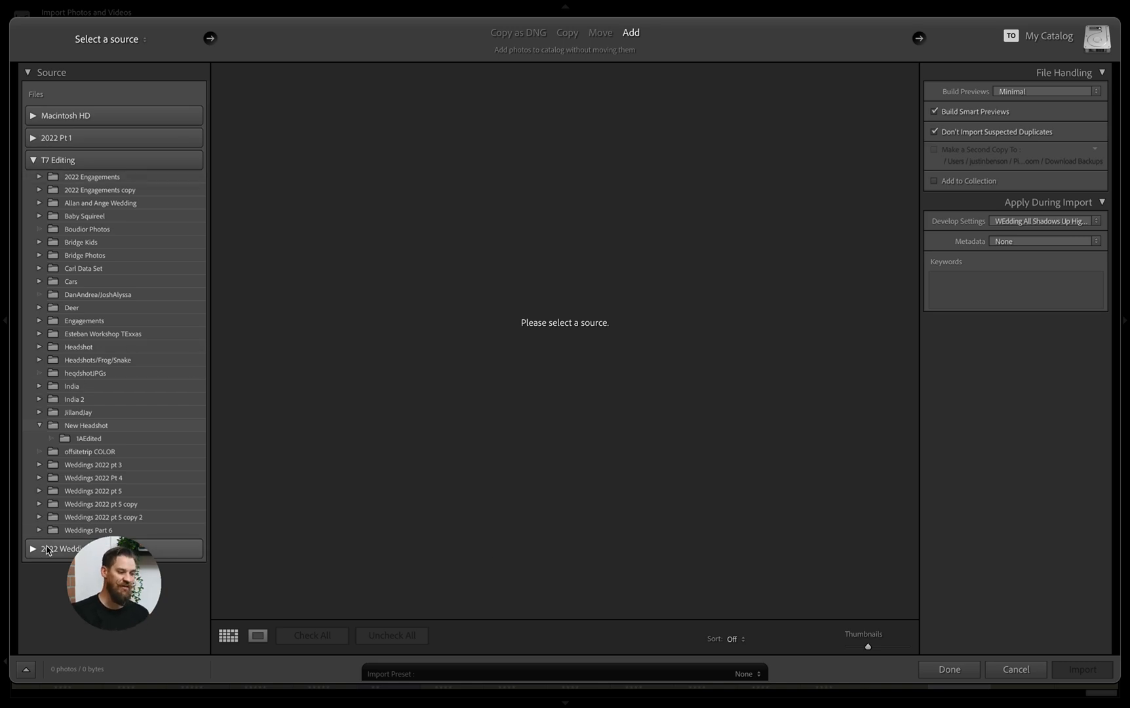
pyautogui.click(45, 550)
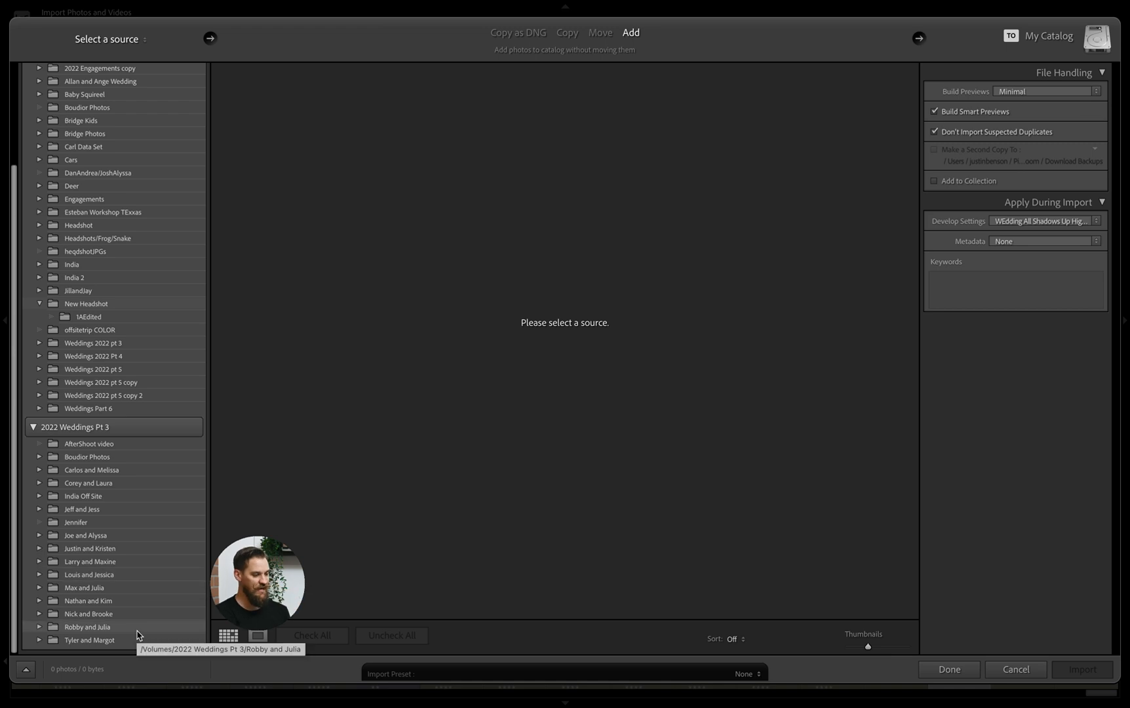
pyautogui.moveTo(118, 611)
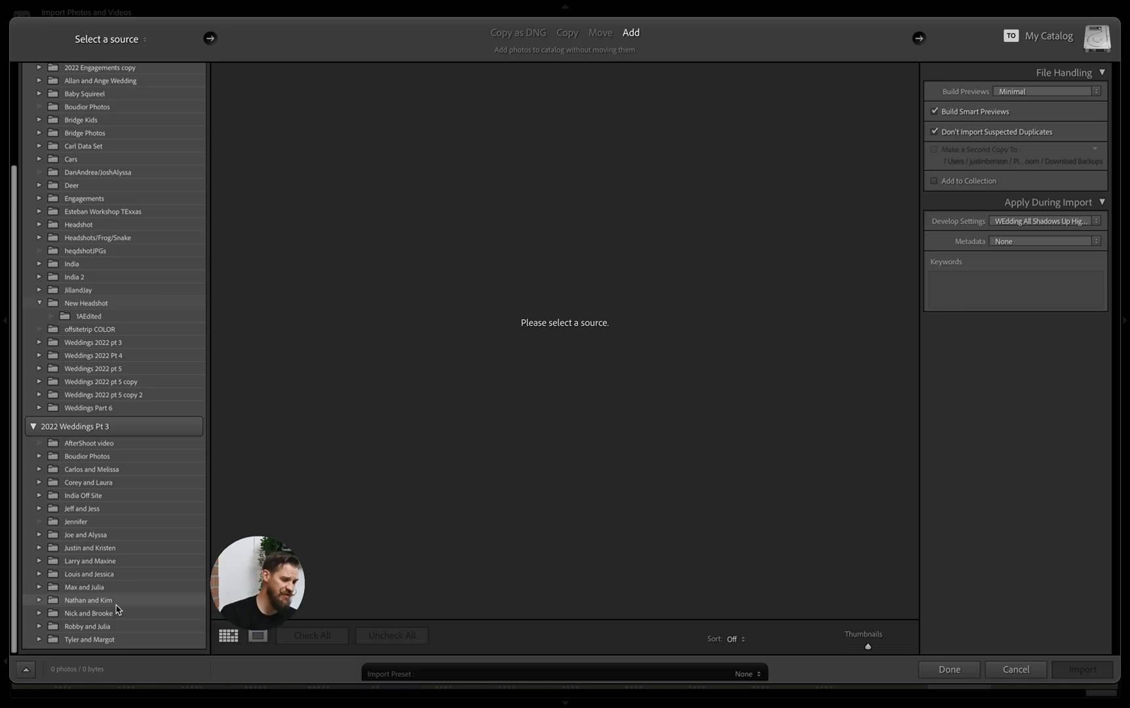
# Step: Import the couple's 4683 raw photos with smart previews and the shadows-up highlights-down wedding preset
pyautogui.click(87, 600)
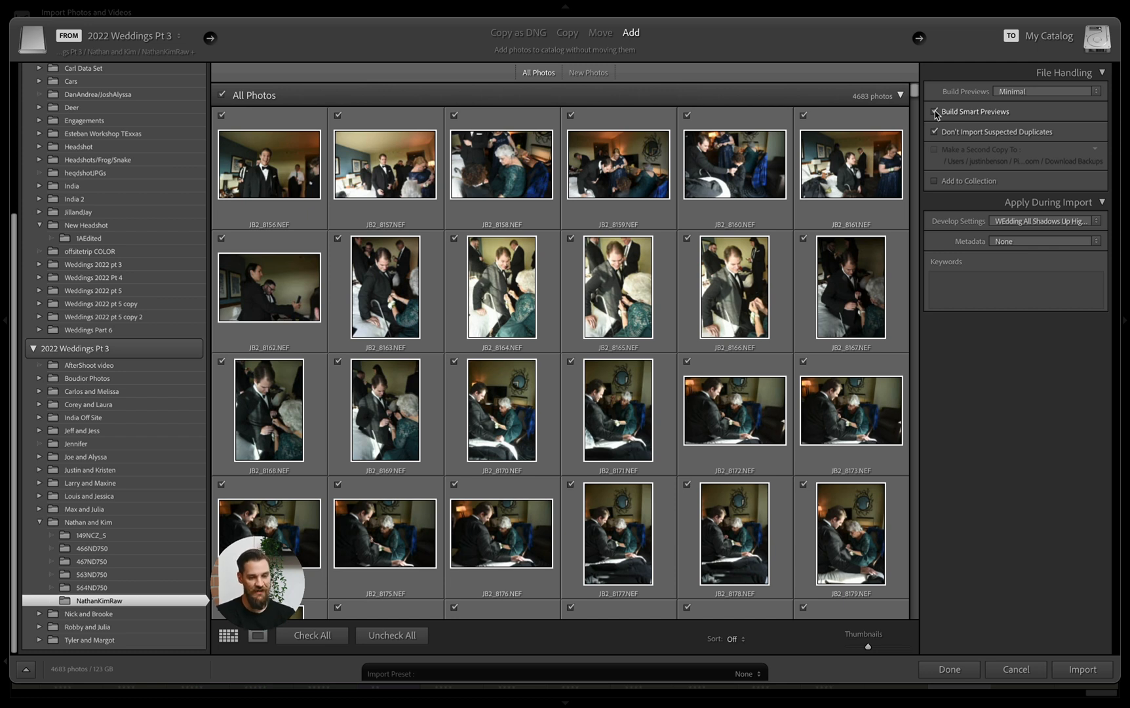
pyautogui.click(1044, 221)
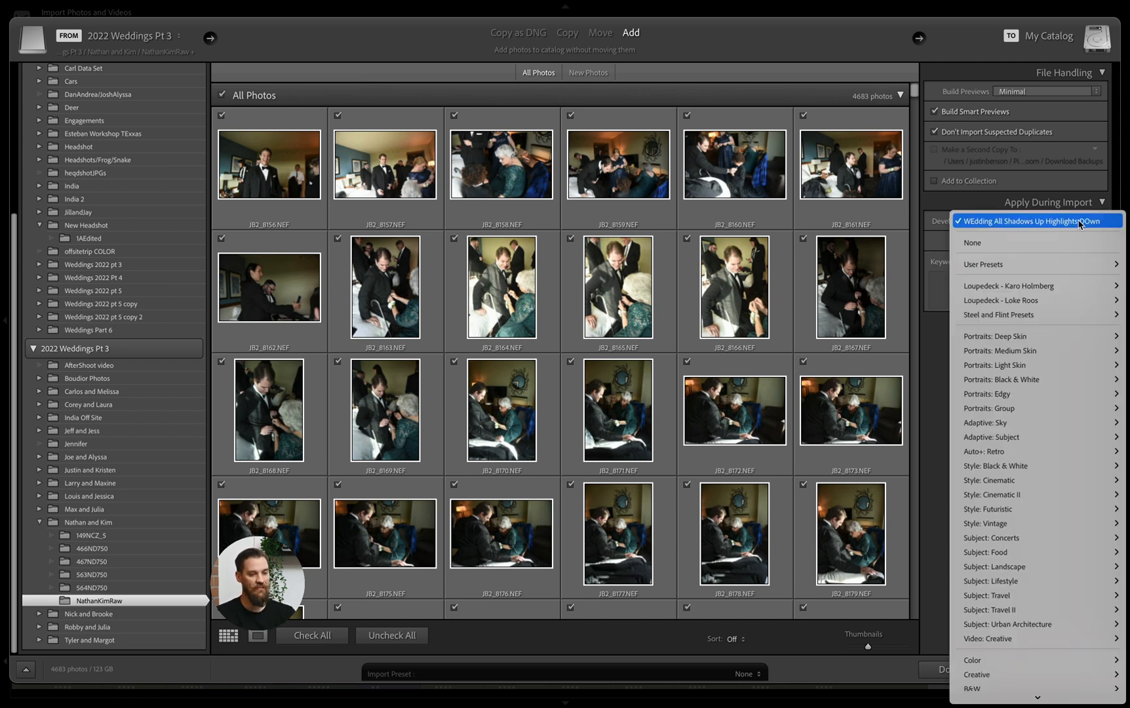
pyautogui.click(1033, 221)
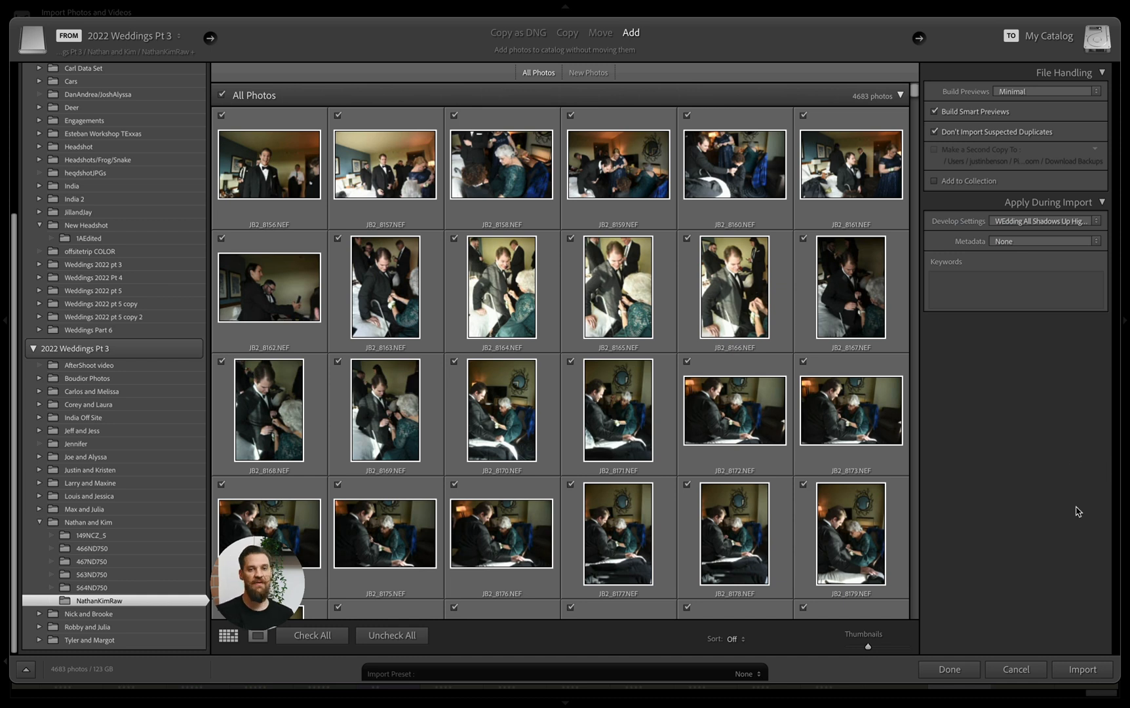
pyautogui.click(1081, 668)
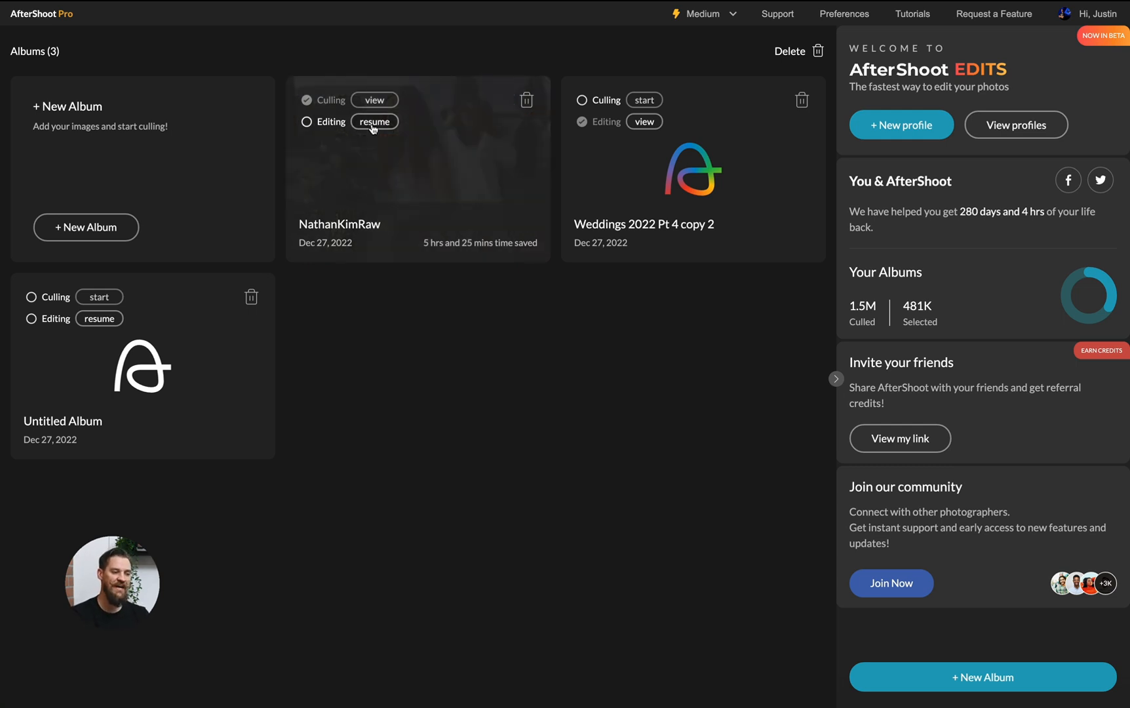
# Step: Resume editing for the culled album, leaving 'Apply my Lr Preset' toggled on
pyautogui.click(374, 121)
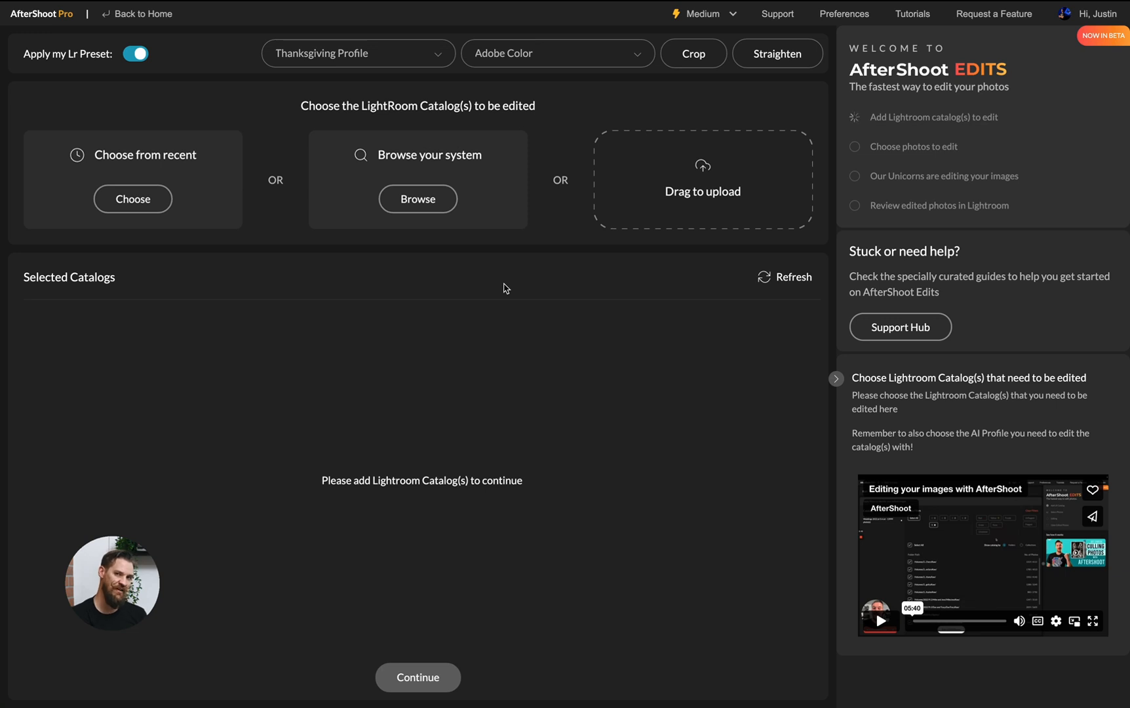
pyautogui.moveTo(135, 54)
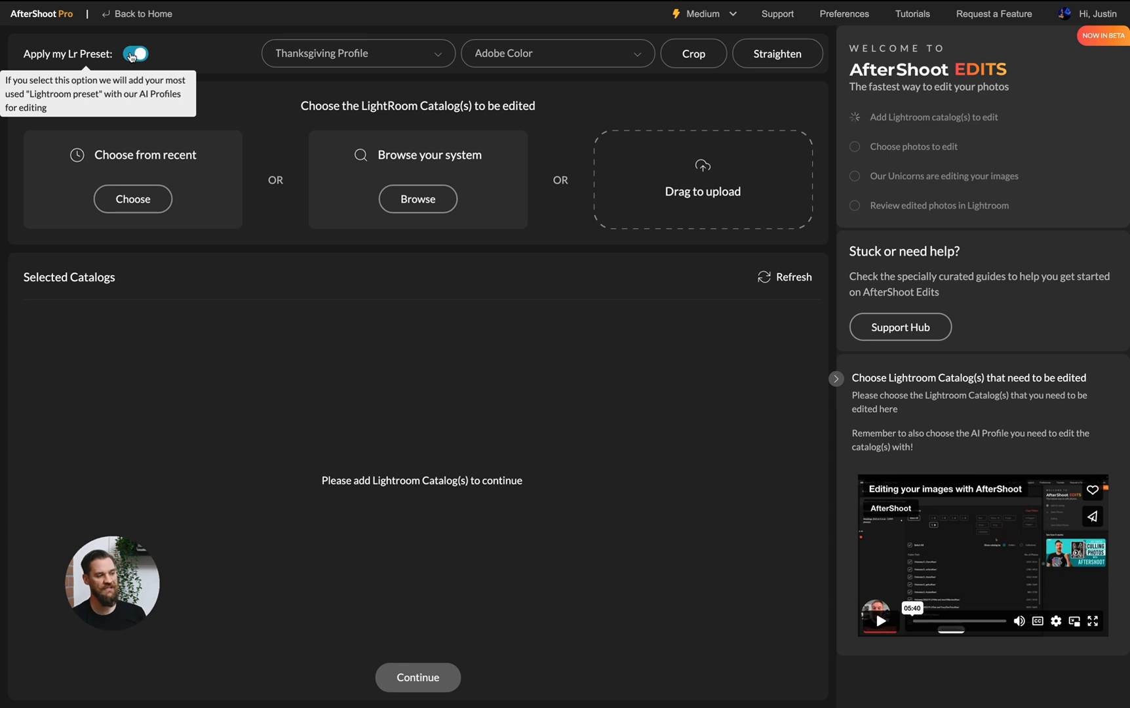
pyautogui.click(135, 53)
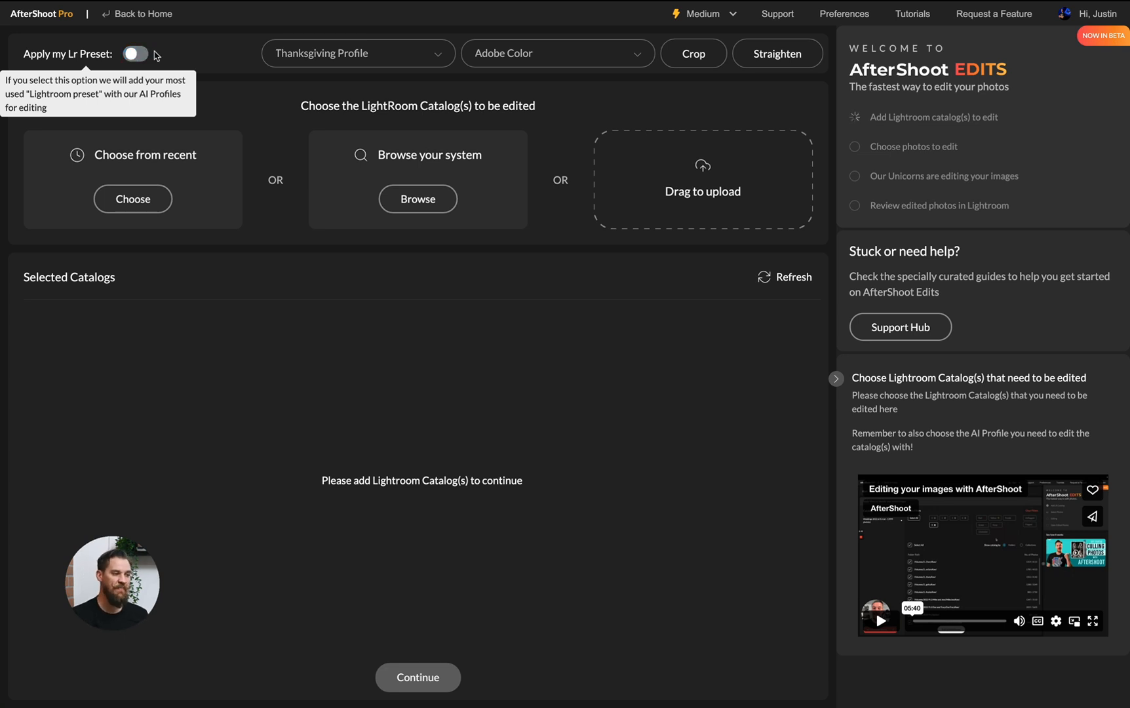
pyautogui.click(135, 53)
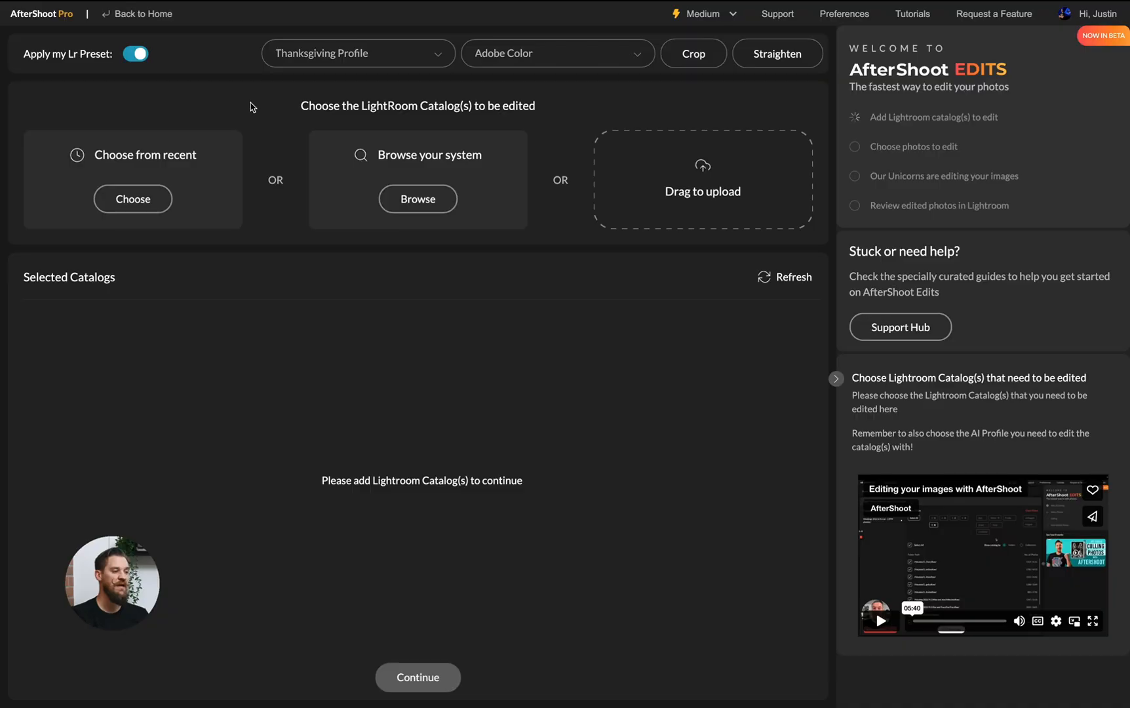
pyautogui.moveTo(135, 54)
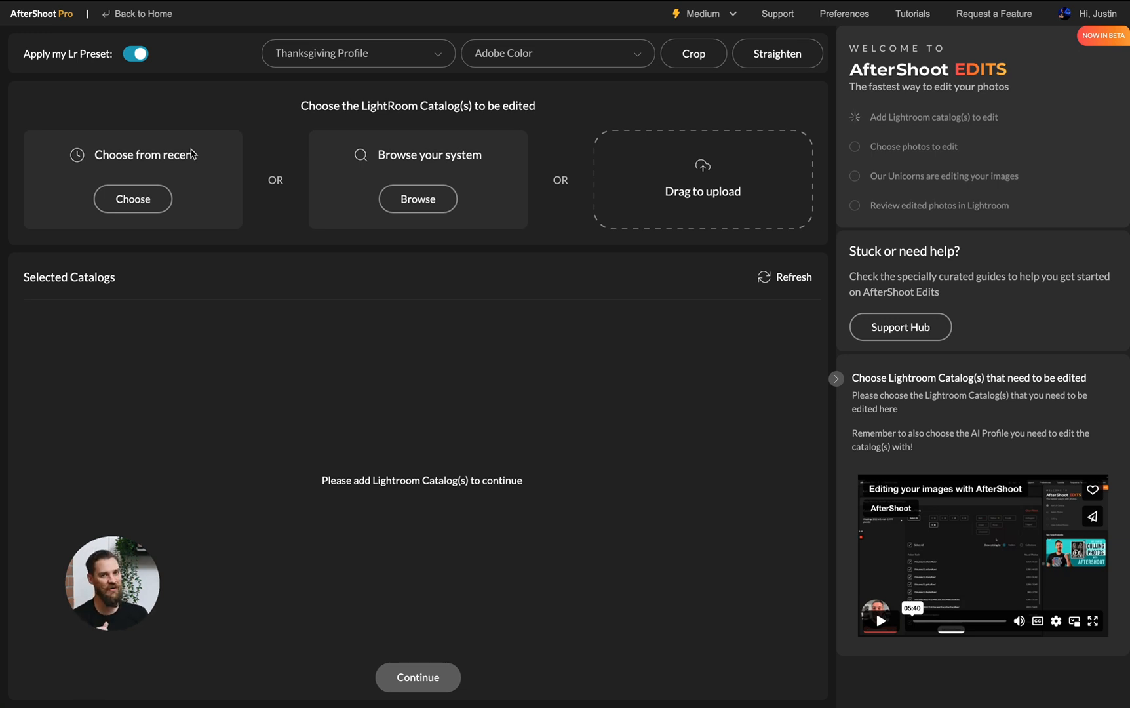
pyautogui.moveTo(260, 134)
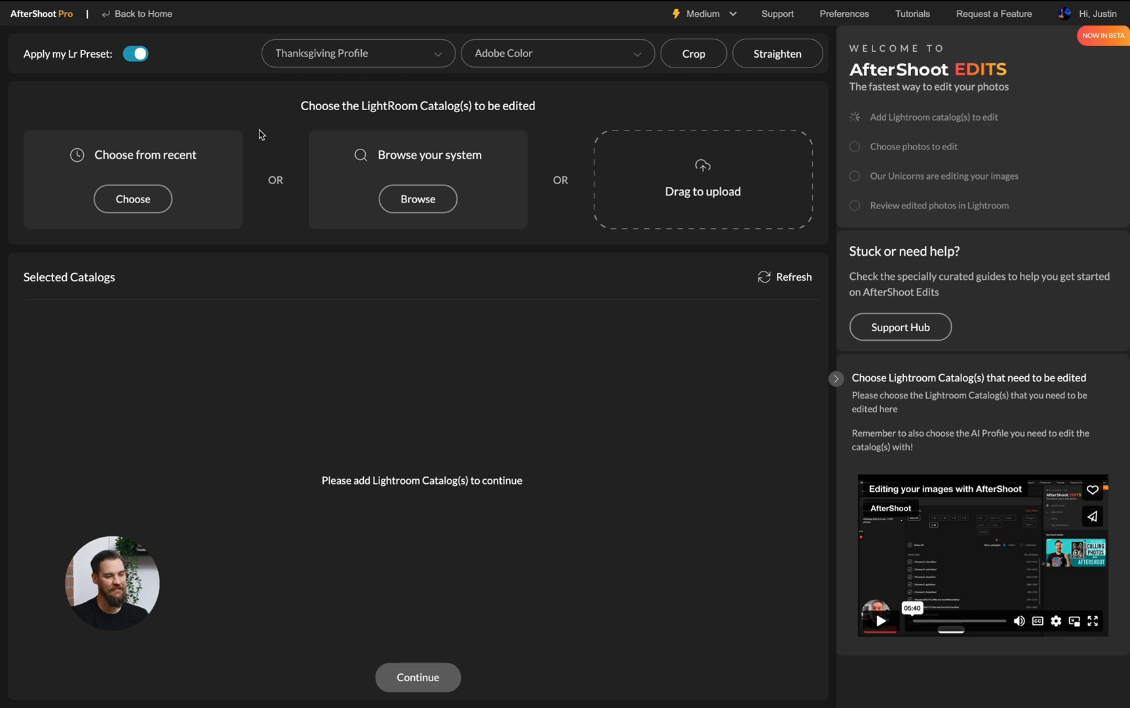
# Step: Keep the Thanksgiving AI profile, set colour profile Adobe Standard, enable straightening, and list recent catalogs
pyautogui.click(356, 52)
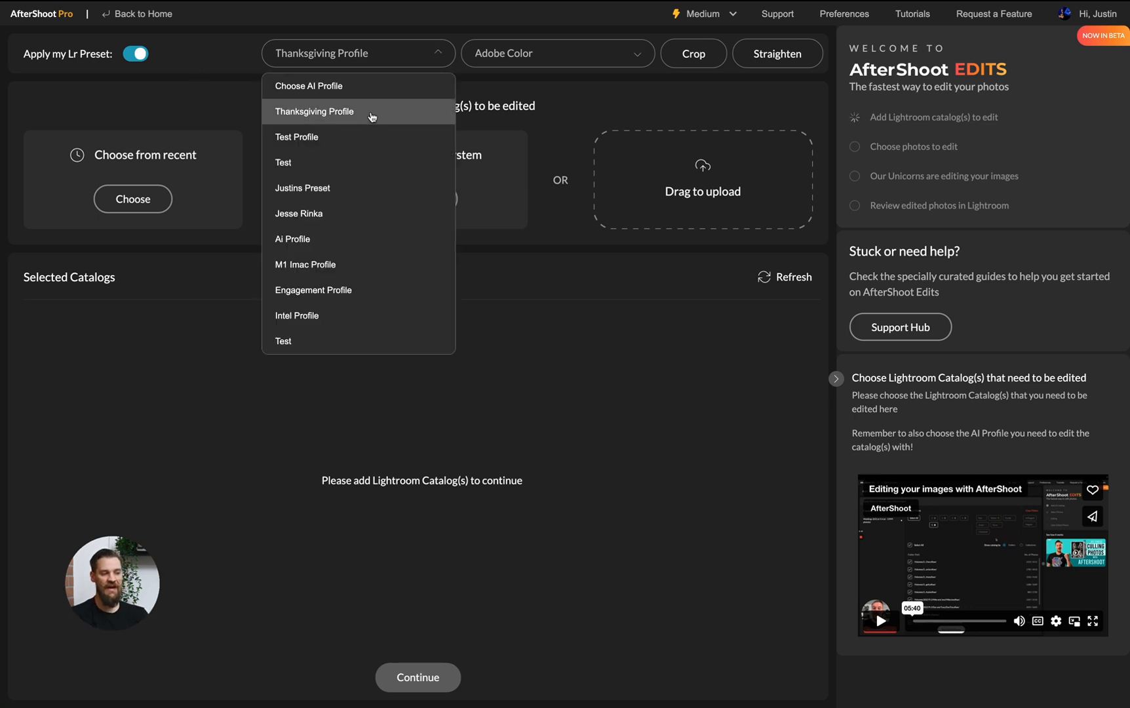
pyautogui.moveTo(385, 314)
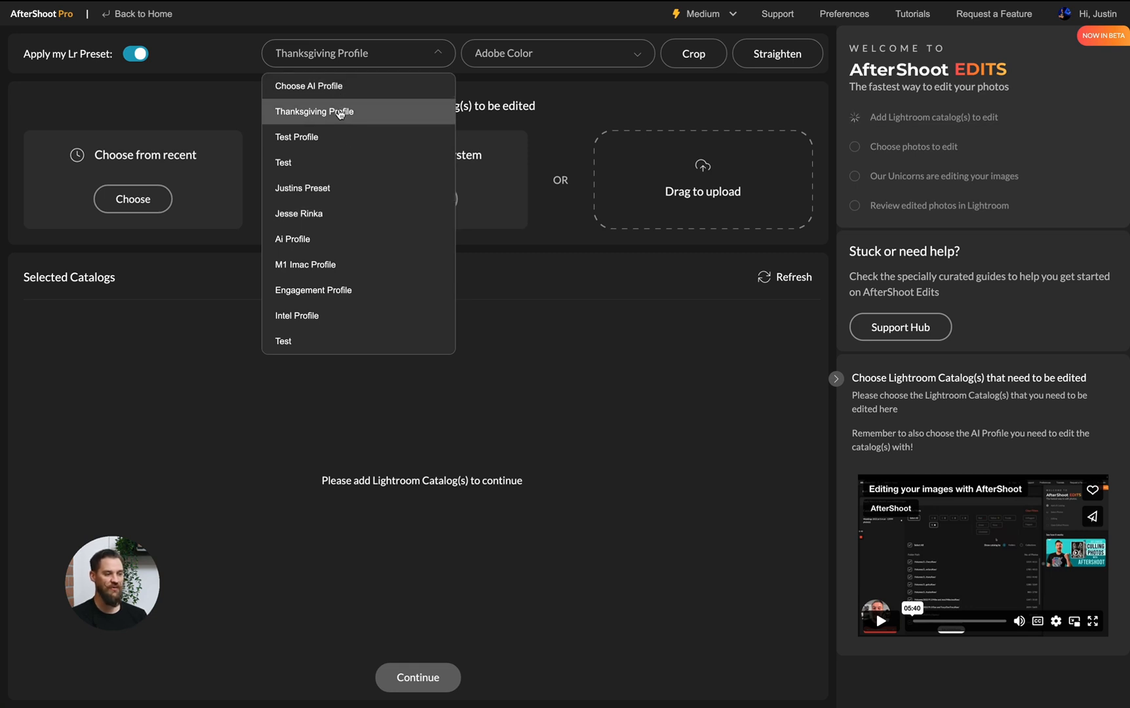
pyautogui.click(321, 112)
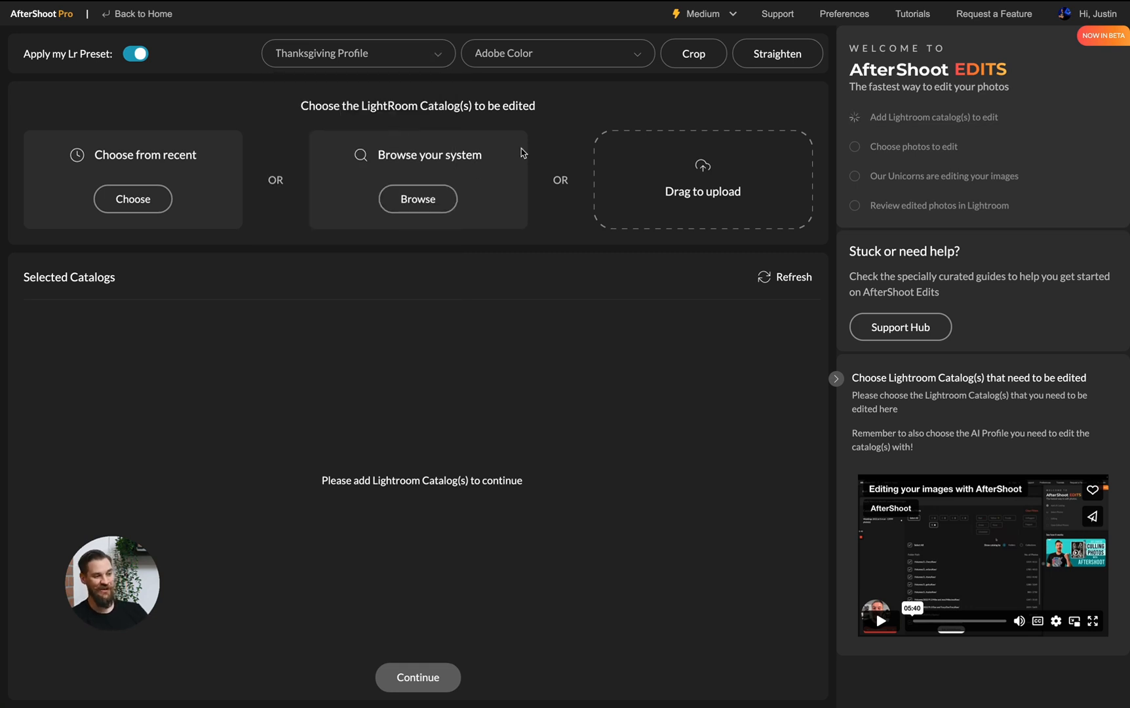
pyautogui.click(555, 52)
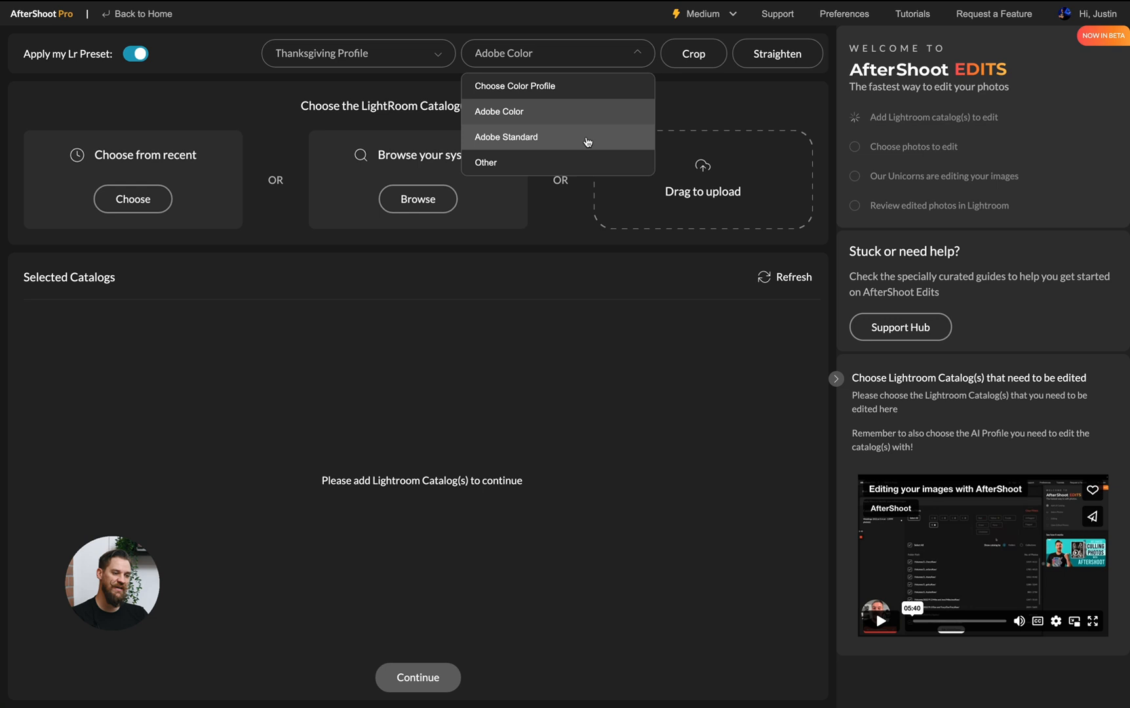
pyautogui.click(506, 136)
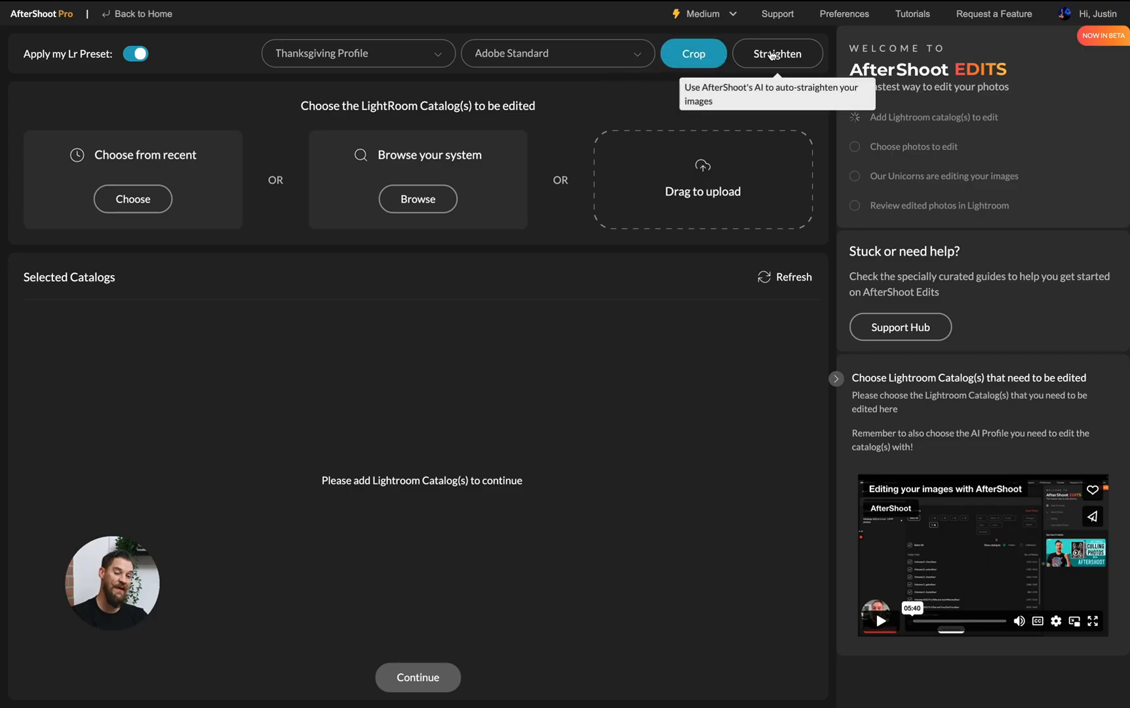
pyautogui.click(777, 54)
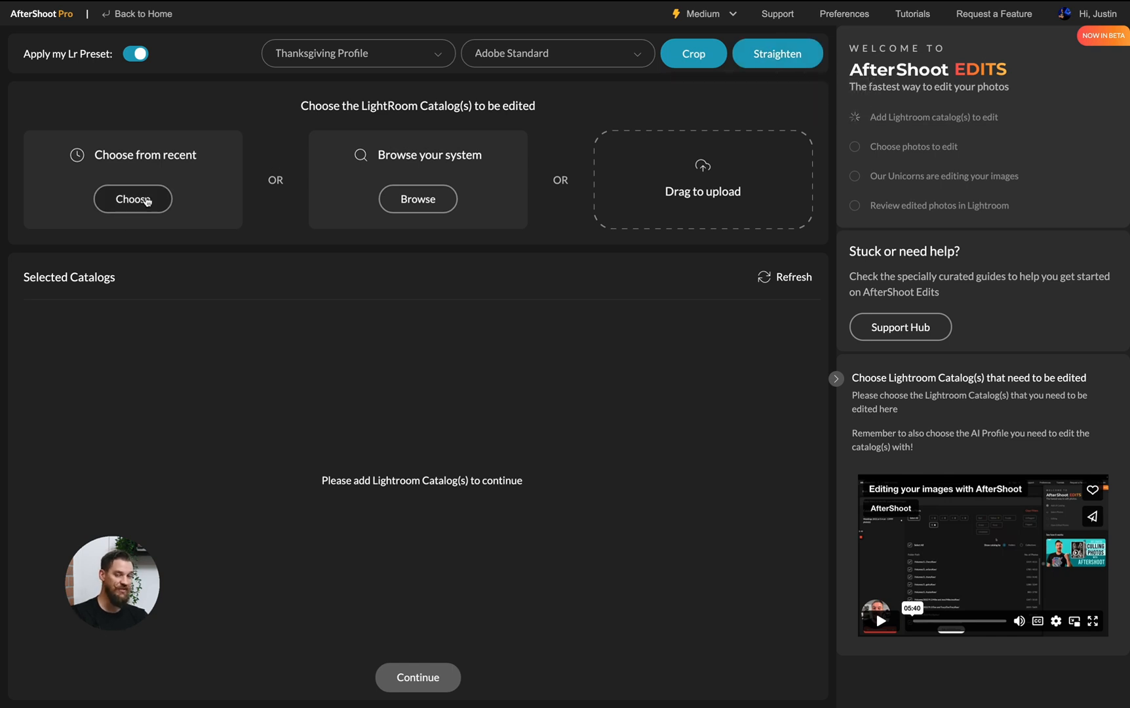
pyautogui.click(132, 199)
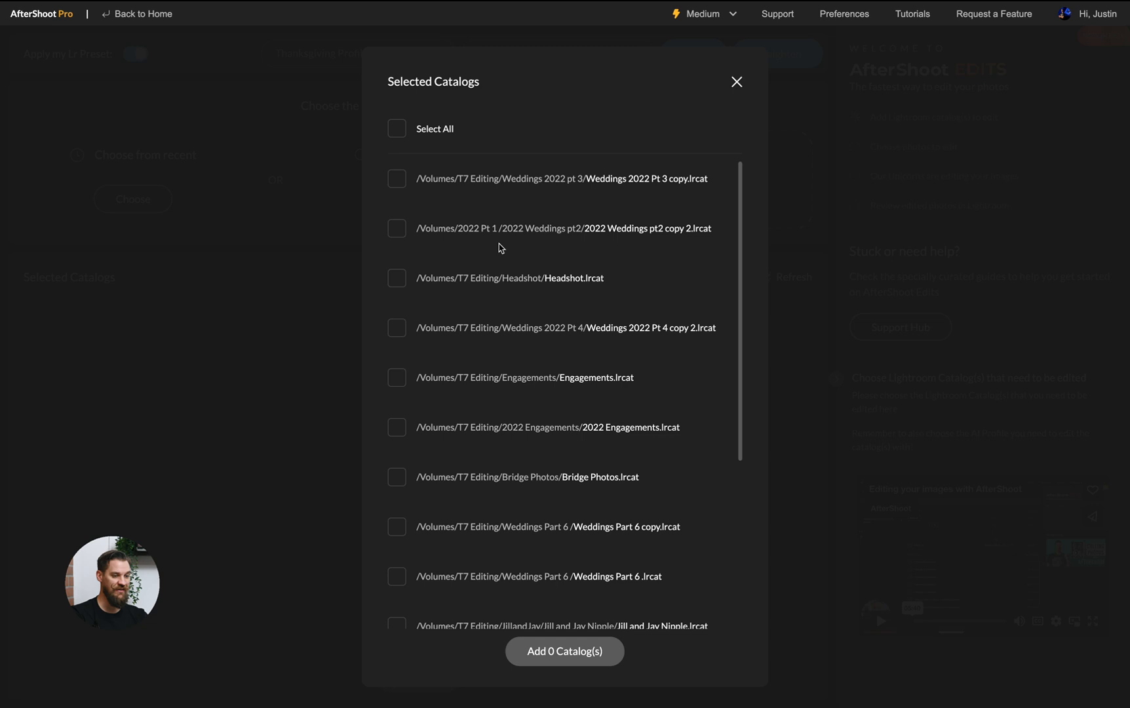
# Step: Browse to the T7 Editing drive and add the Weddings Part 6 copy.lrcat catalog for editing
pyautogui.click(736, 82)
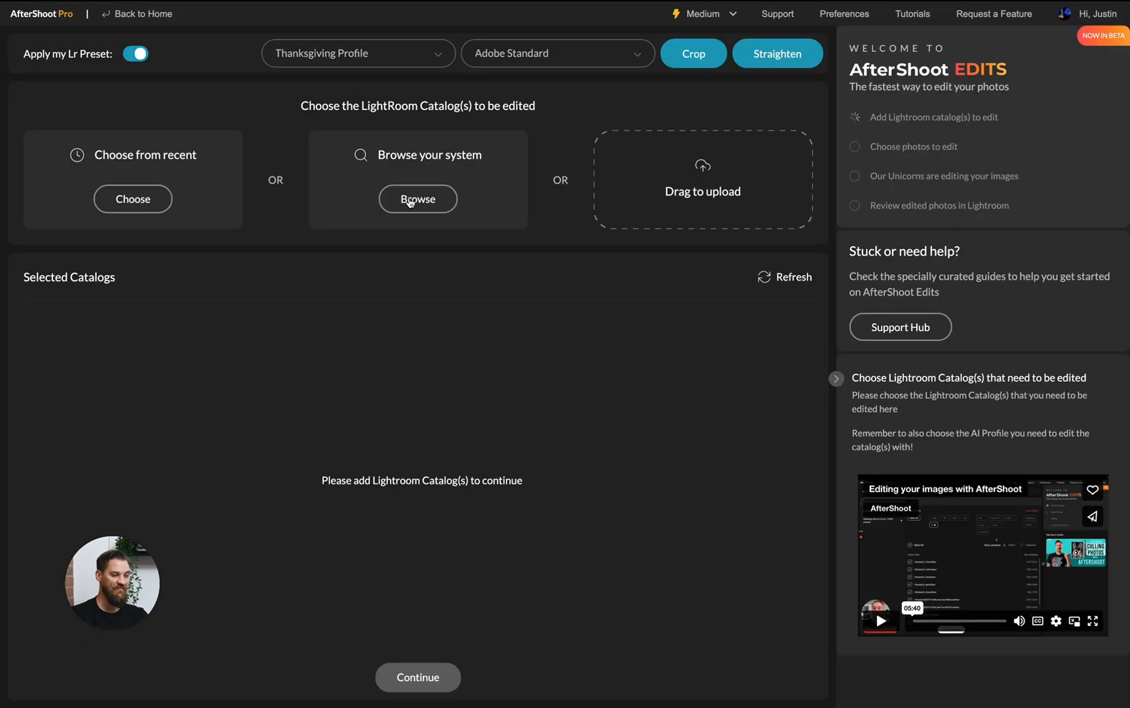
pyautogui.click(417, 200)
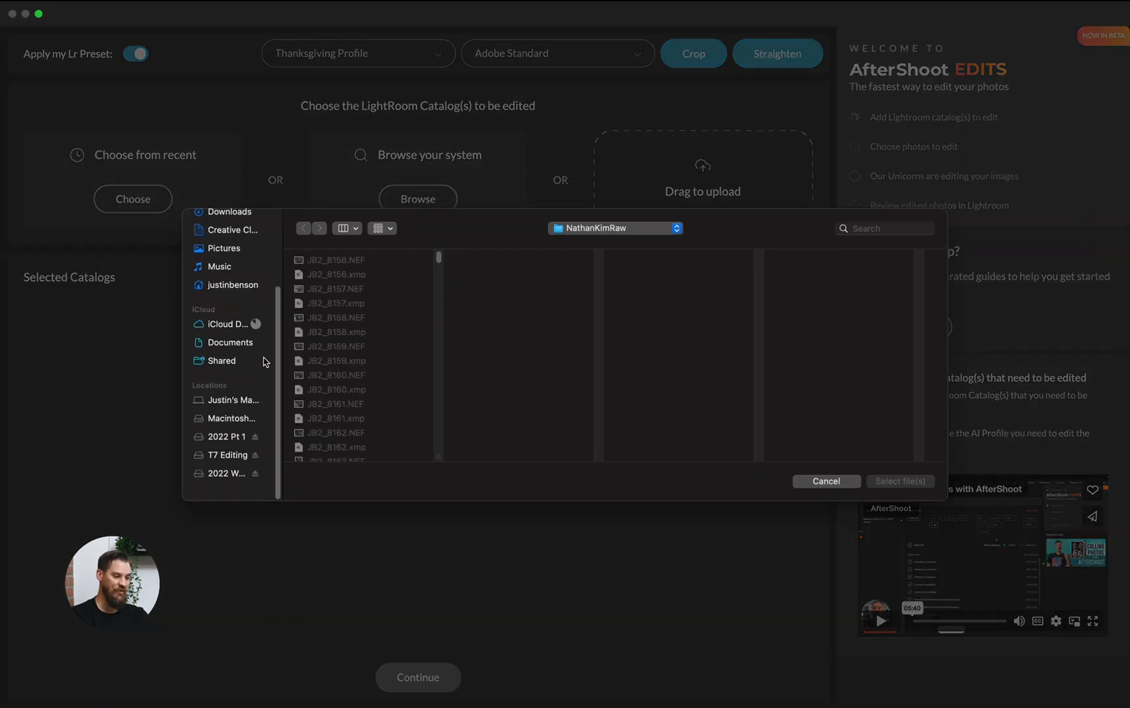
pyautogui.click(227, 484)
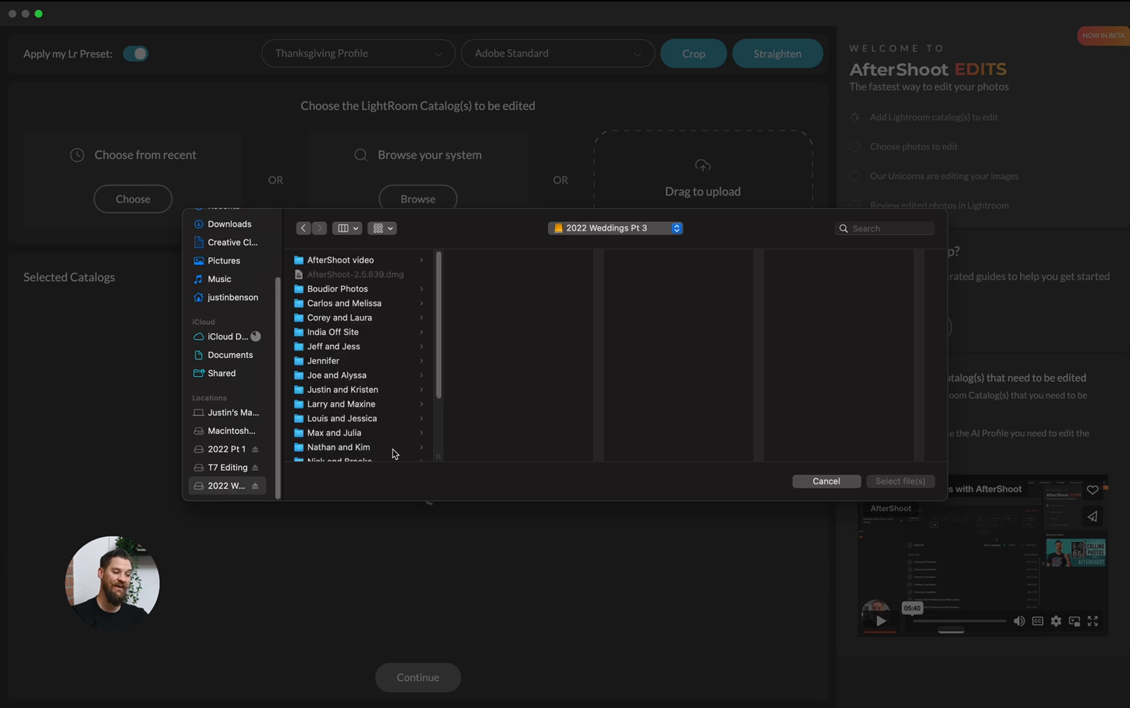
pyautogui.click(225, 466)
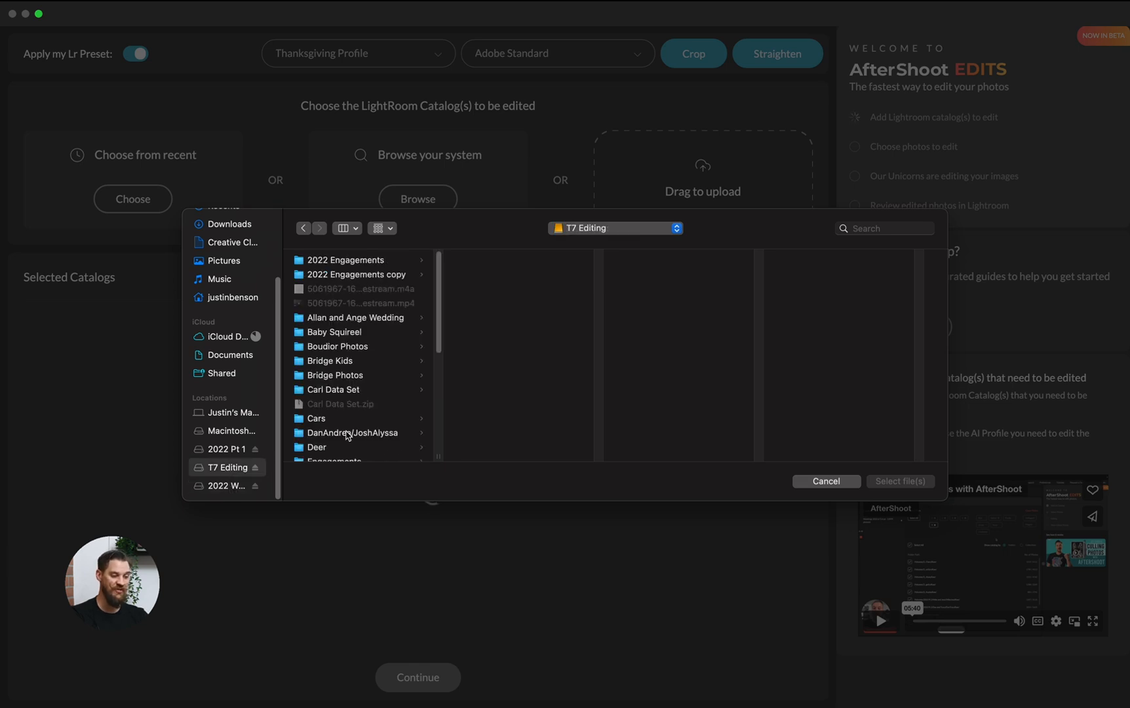
pyautogui.scroll(-3)
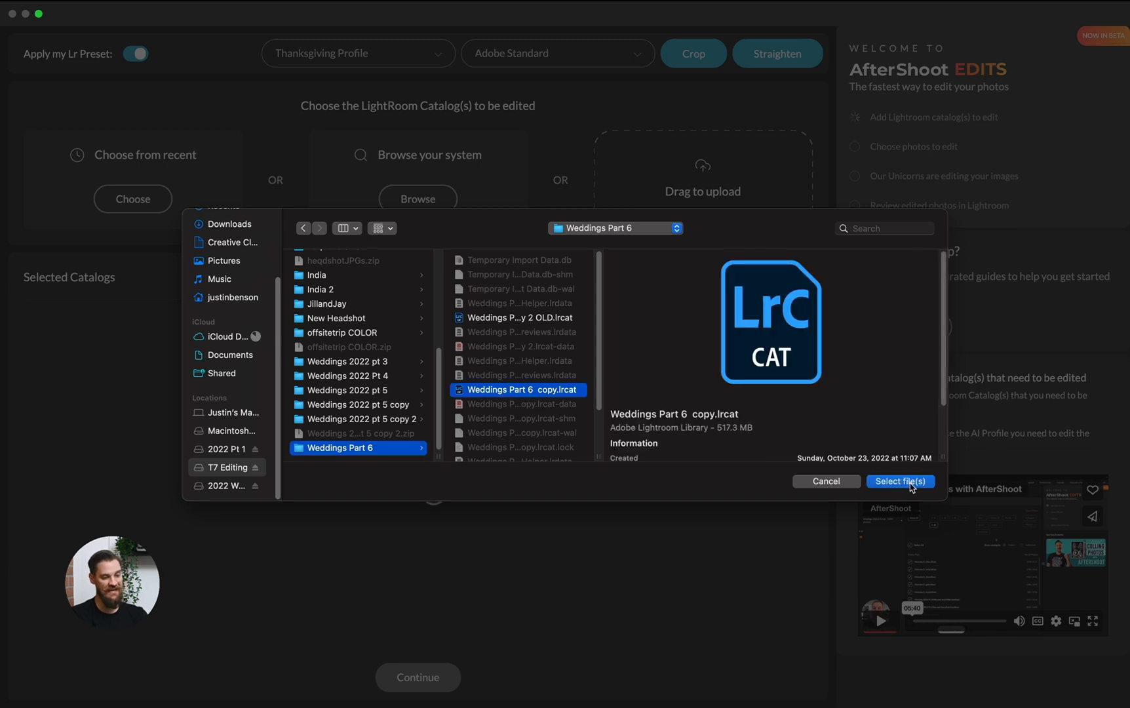
pyautogui.click(900, 481)
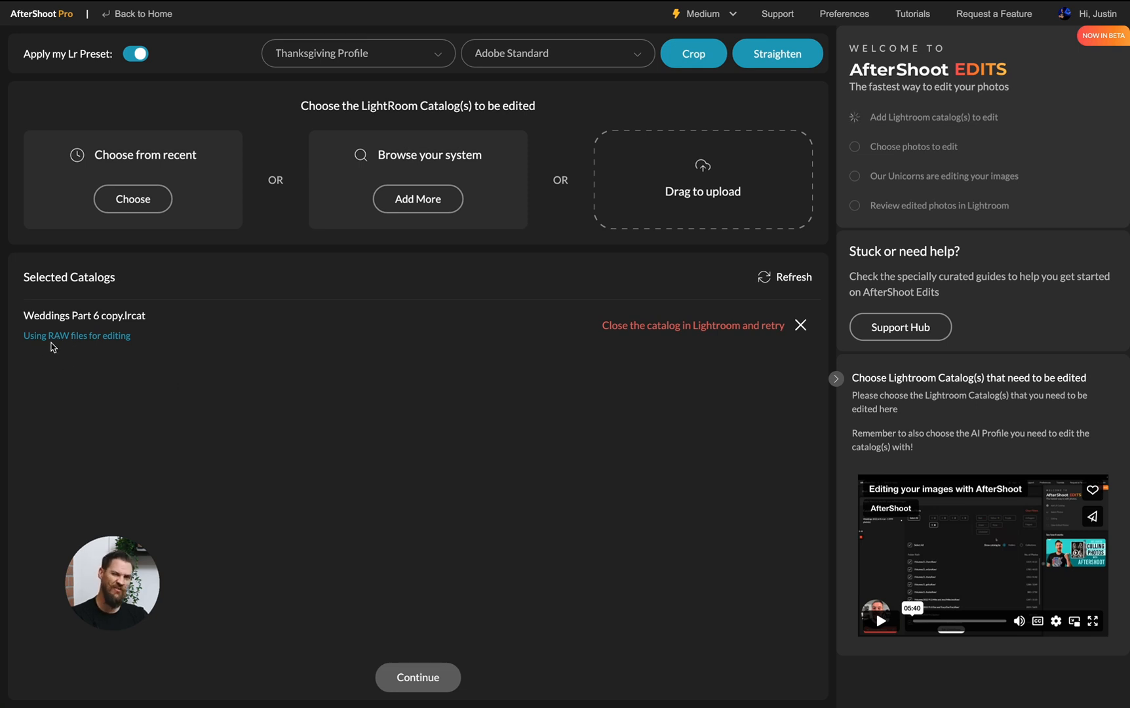
pyautogui.moveTo(126, 361)
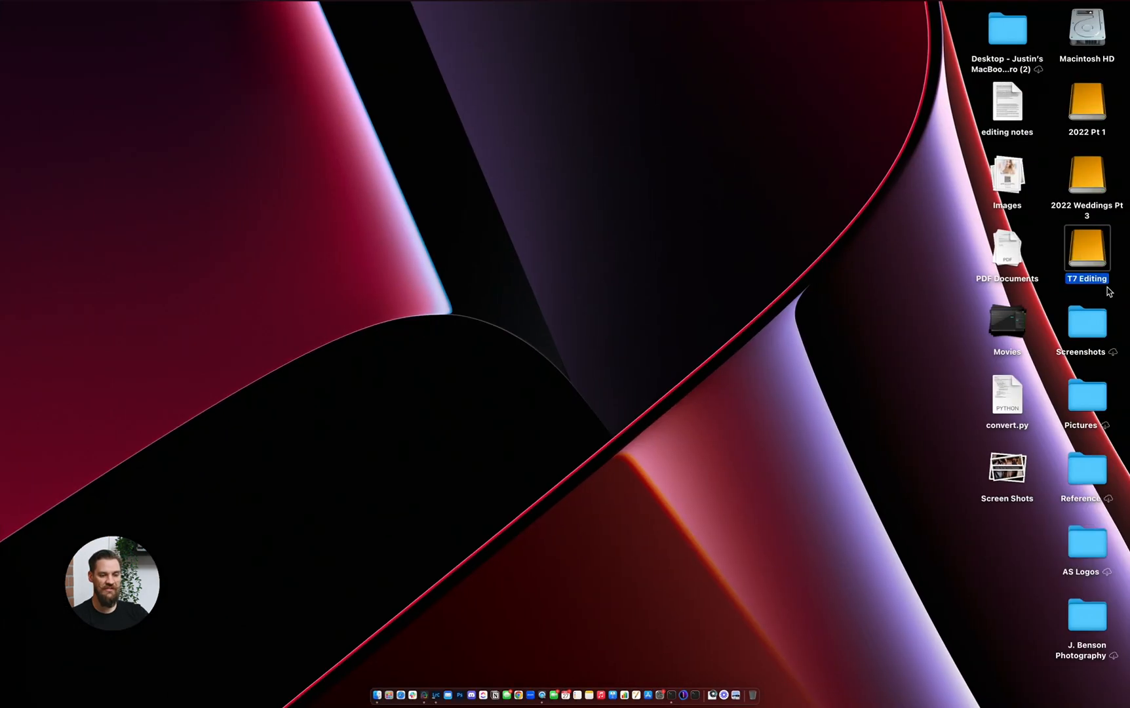
# Step: In Finder, check the sizes of Weddings Part 6's Smart Previews.lrdata and copy.lrcat files
pyautogui.doubleClick(1085, 250)
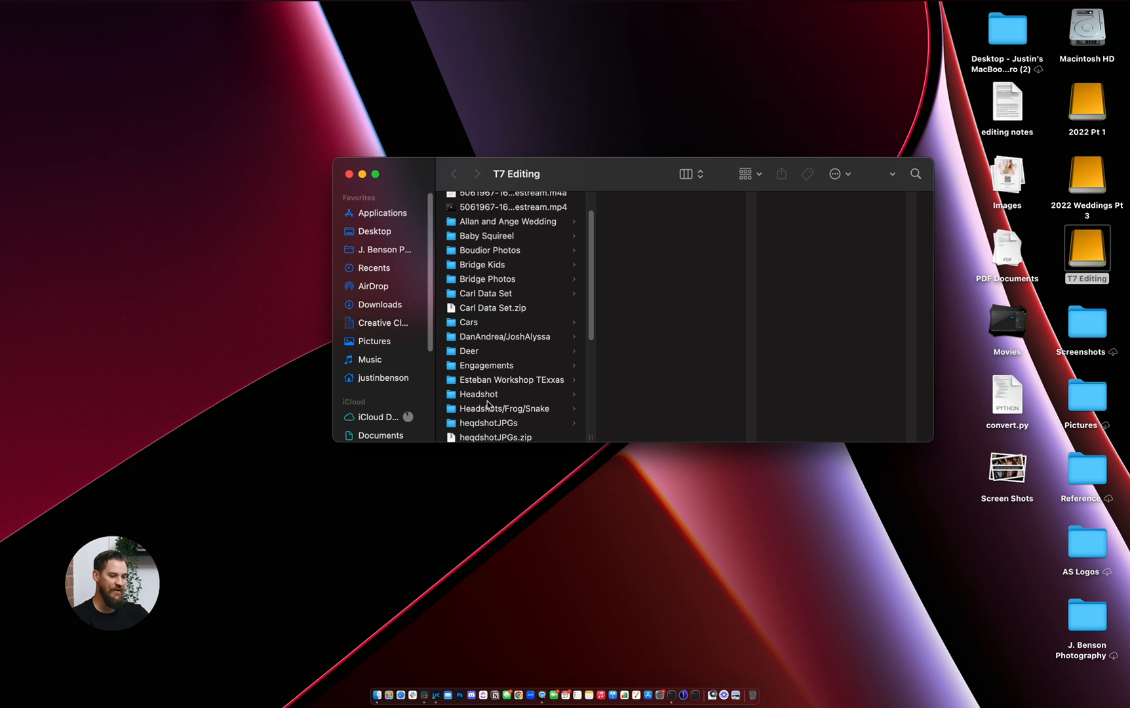
pyautogui.click(504, 428)
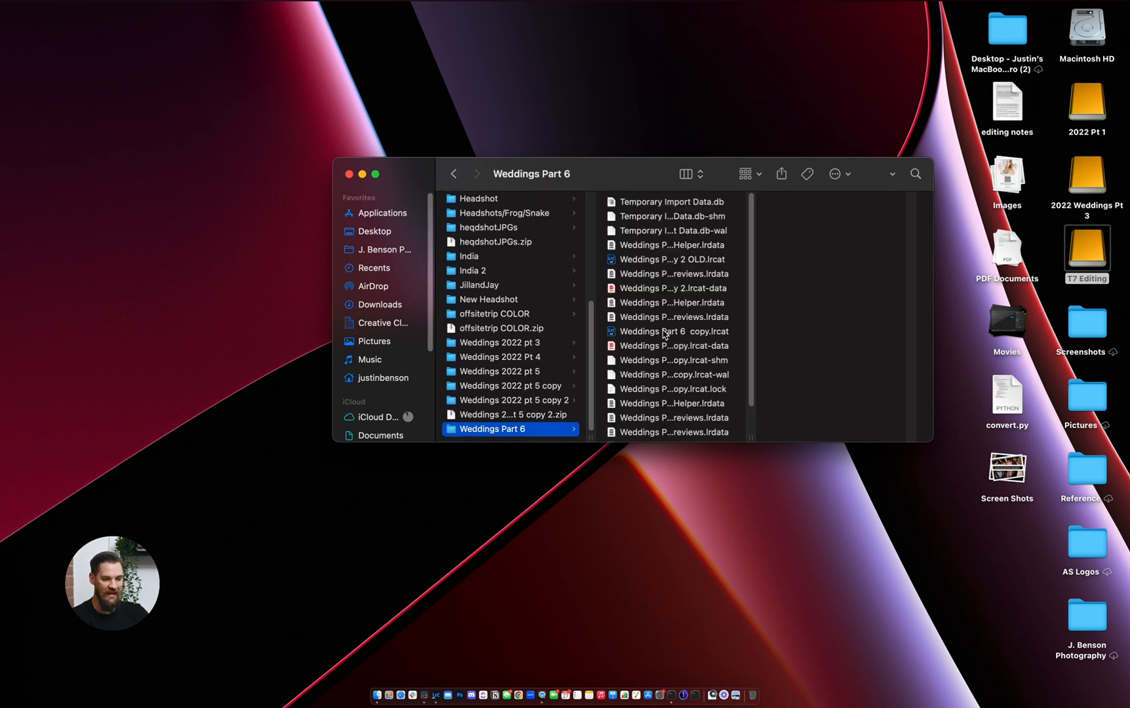
pyautogui.click(670, 400)
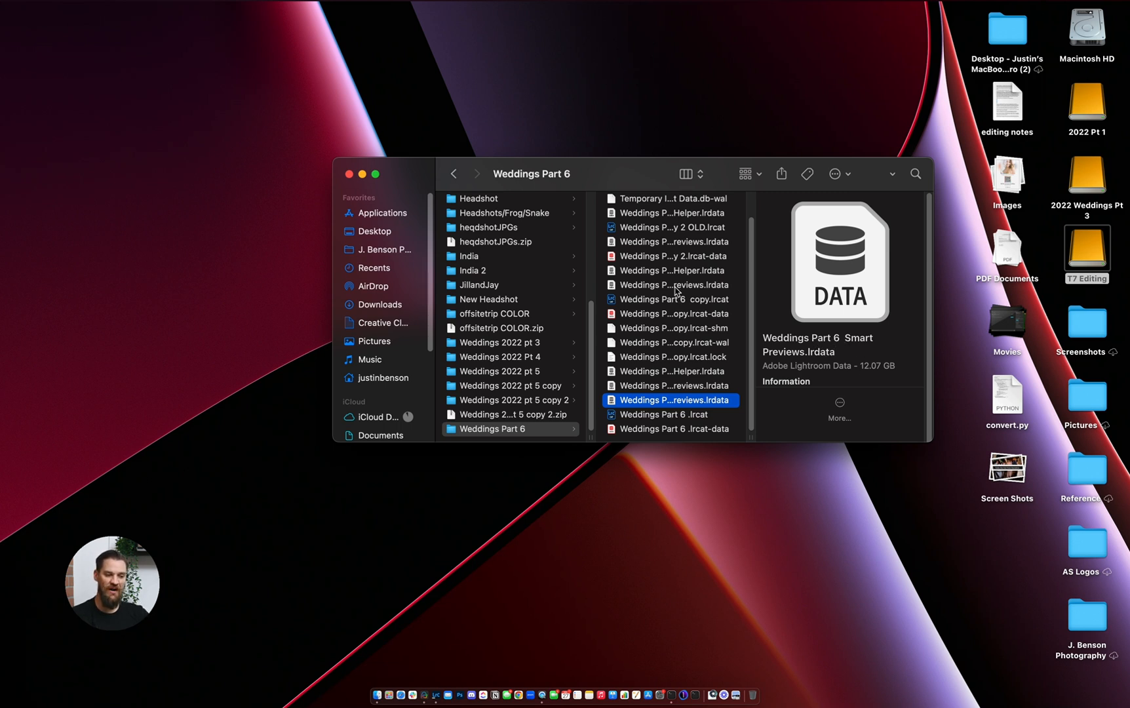
pyautogui.click(673, 299)
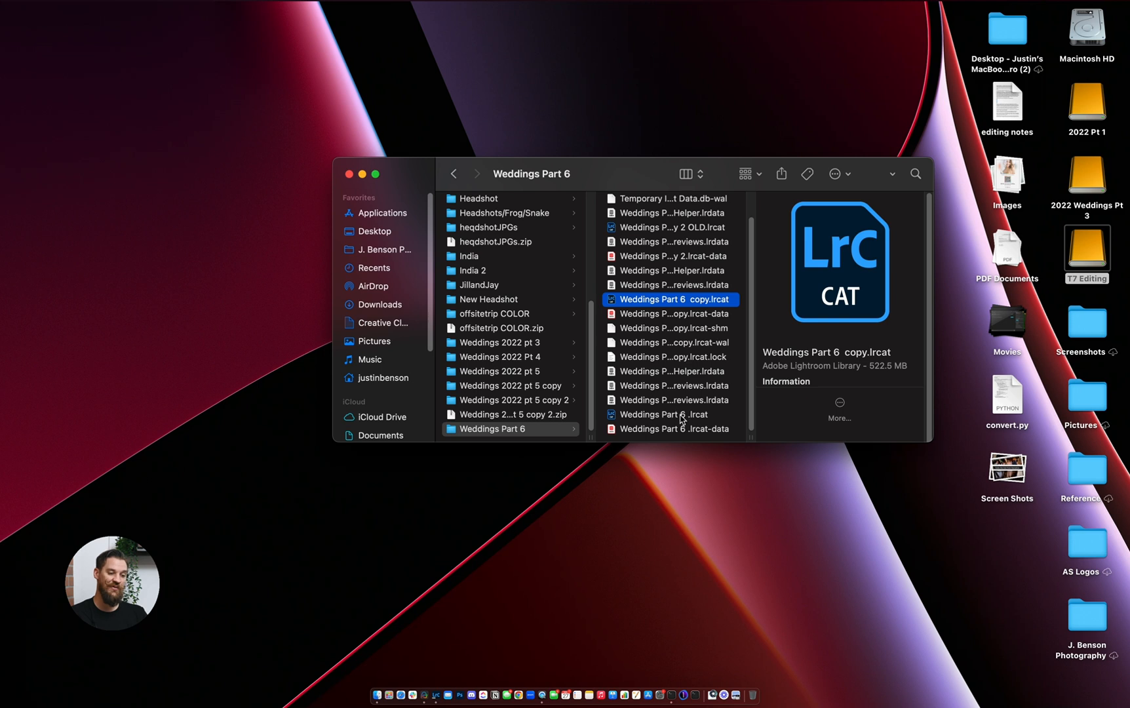
pyautogui.click(673, 399)
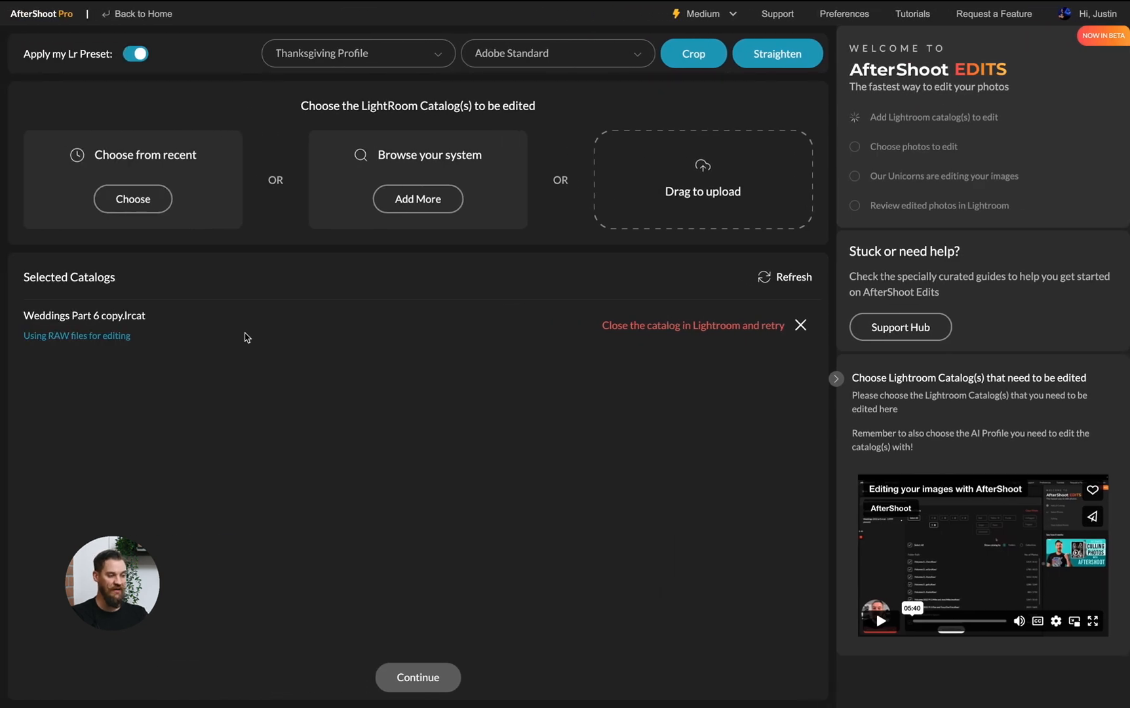
pyautogui.moveTo(473, 431)
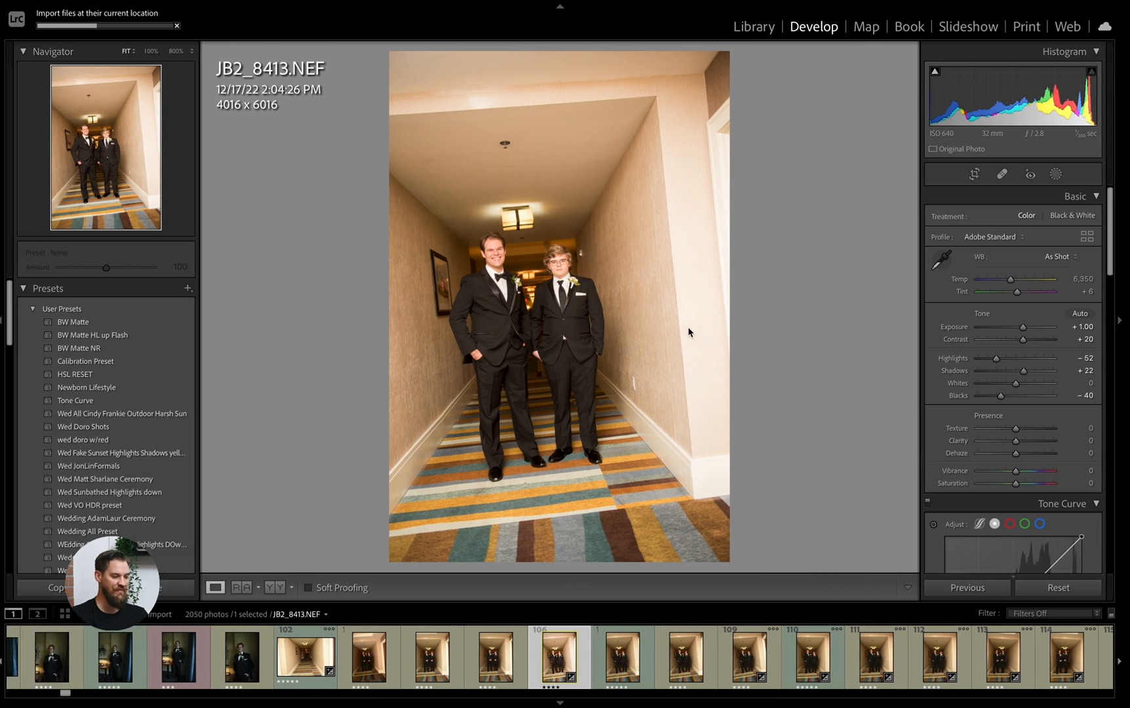
# Step: In the Library, build smart previews for the 1708 five-star photos in the selects collection
pyautogui.click(753, 26)
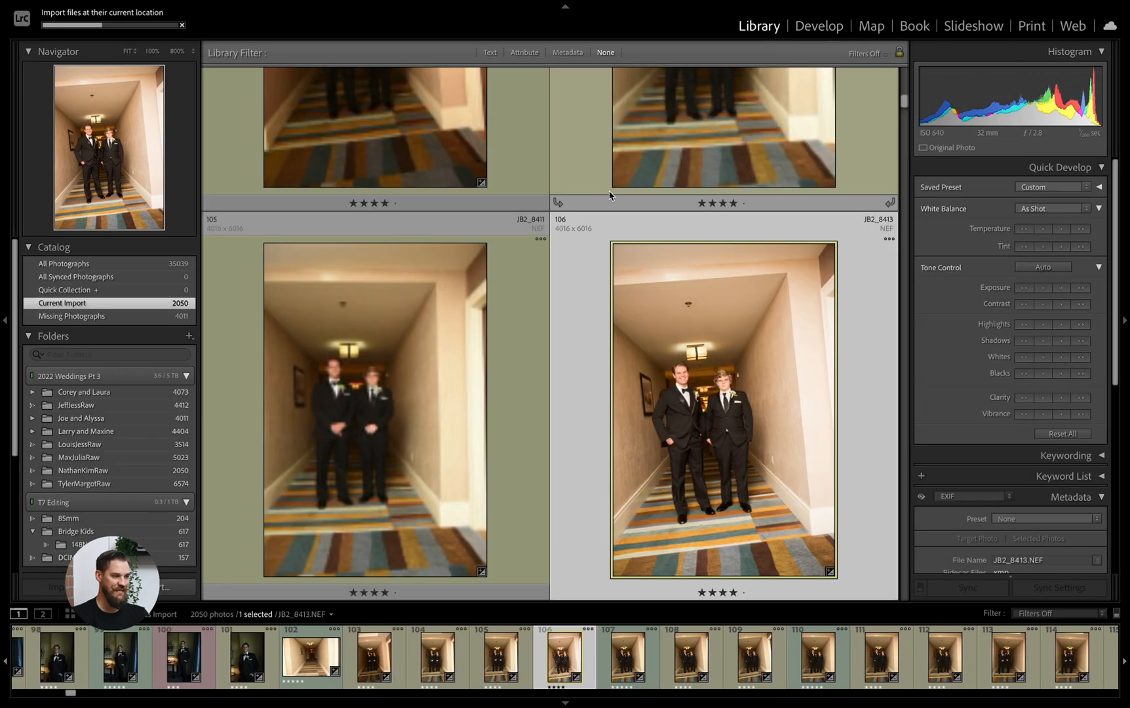
pyautogui.scroll(-3)
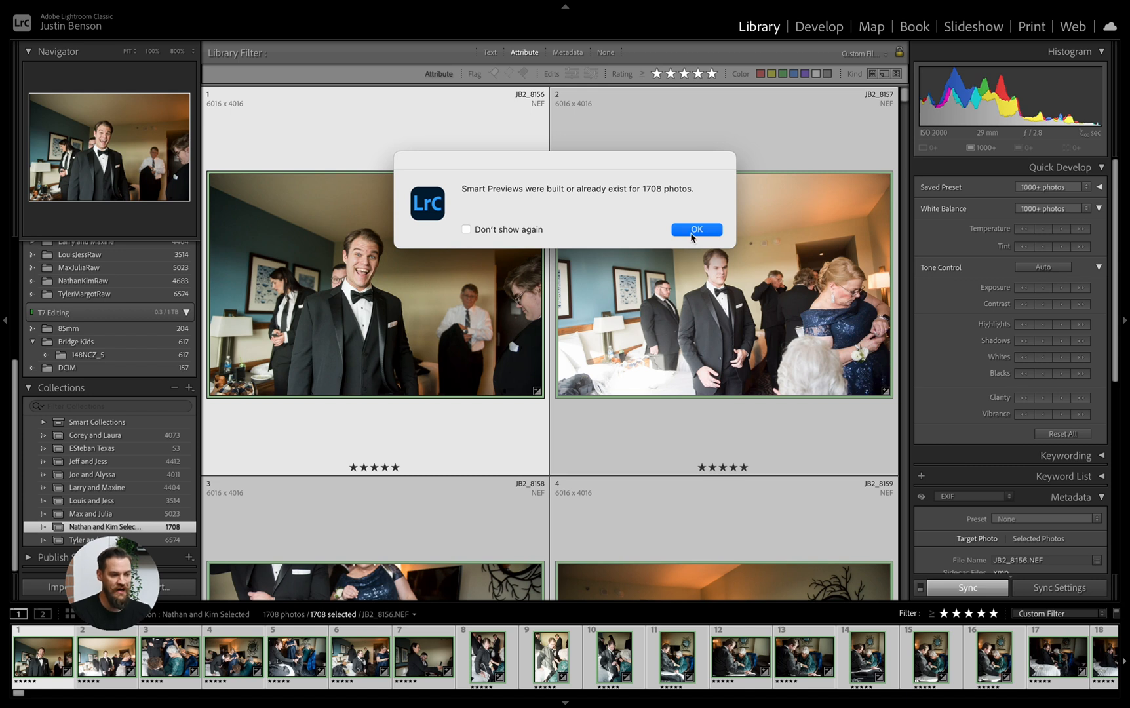
pyautogui.click(693, 230)
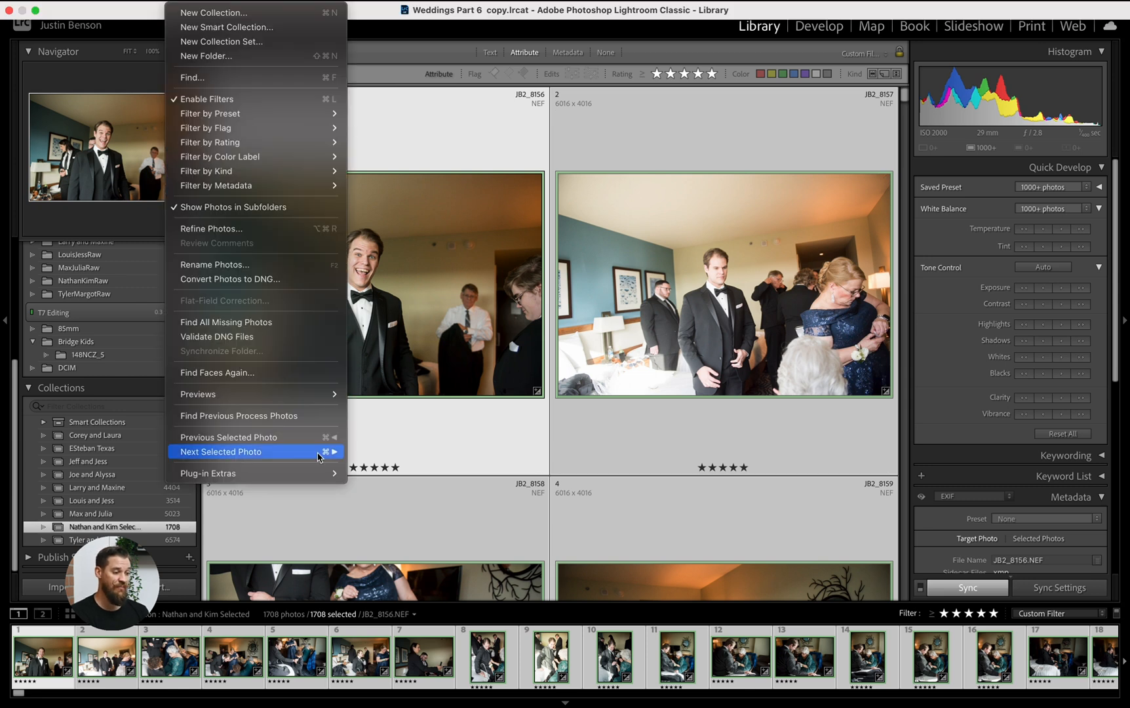
pyautogui.moveTo(198, 393)
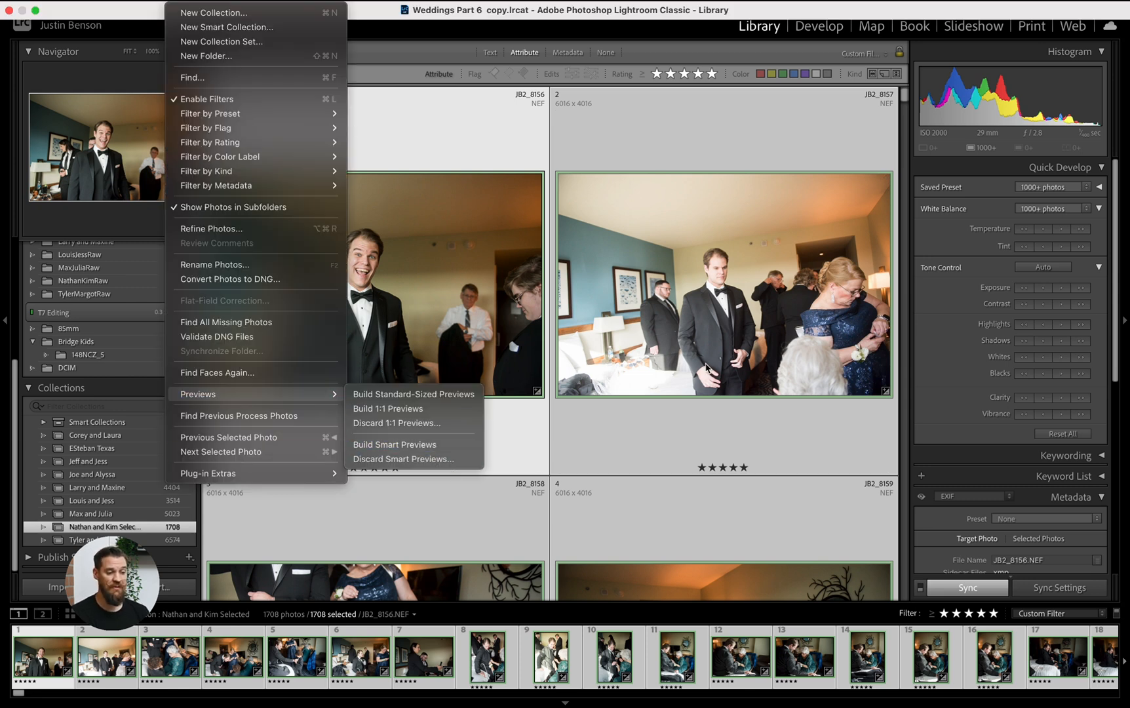
pyautogui.click(731, 475)
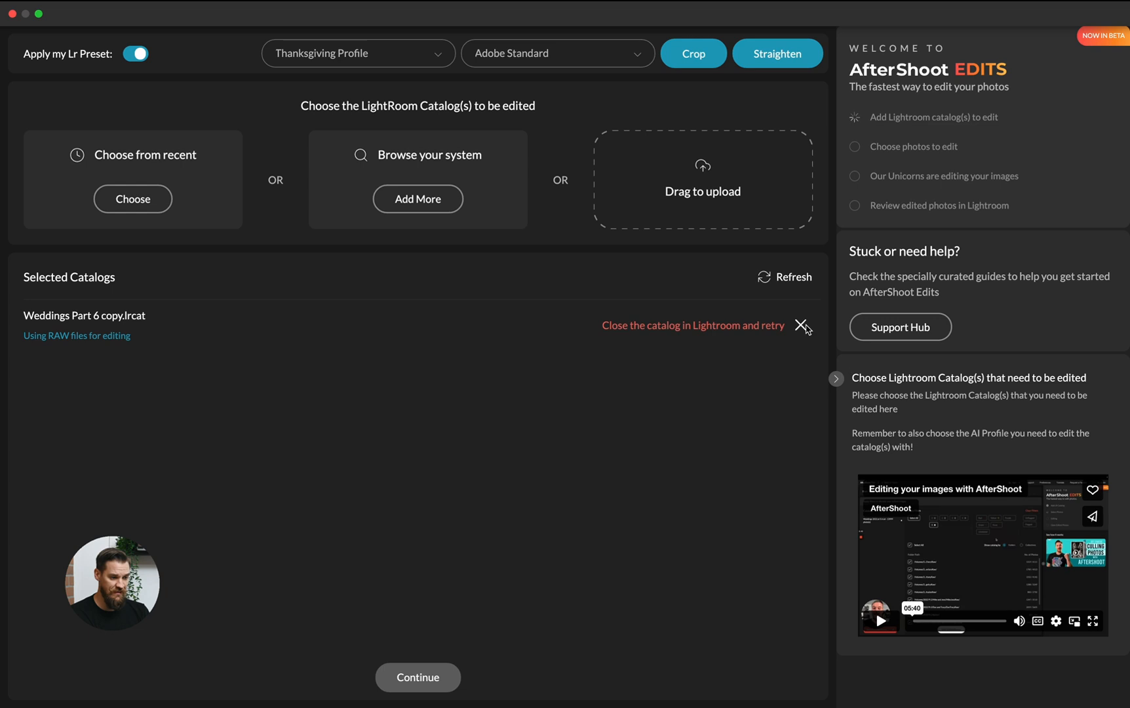
pyautogui.click(802, 327)
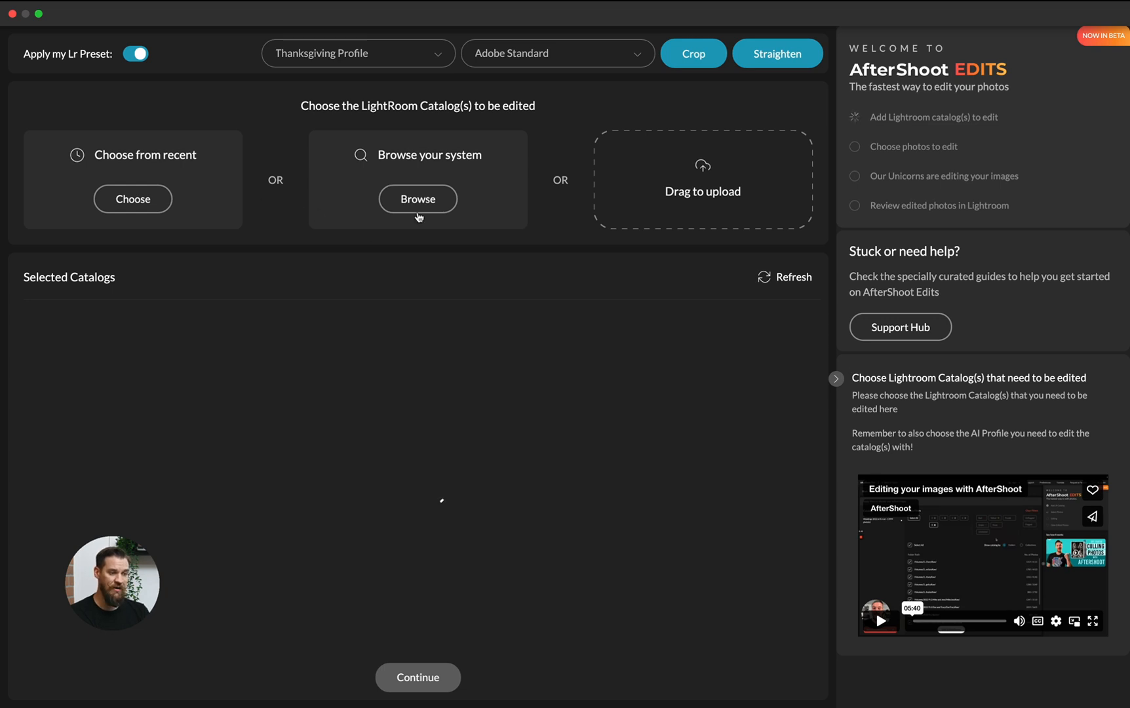
pyautogui.click(417, 199)
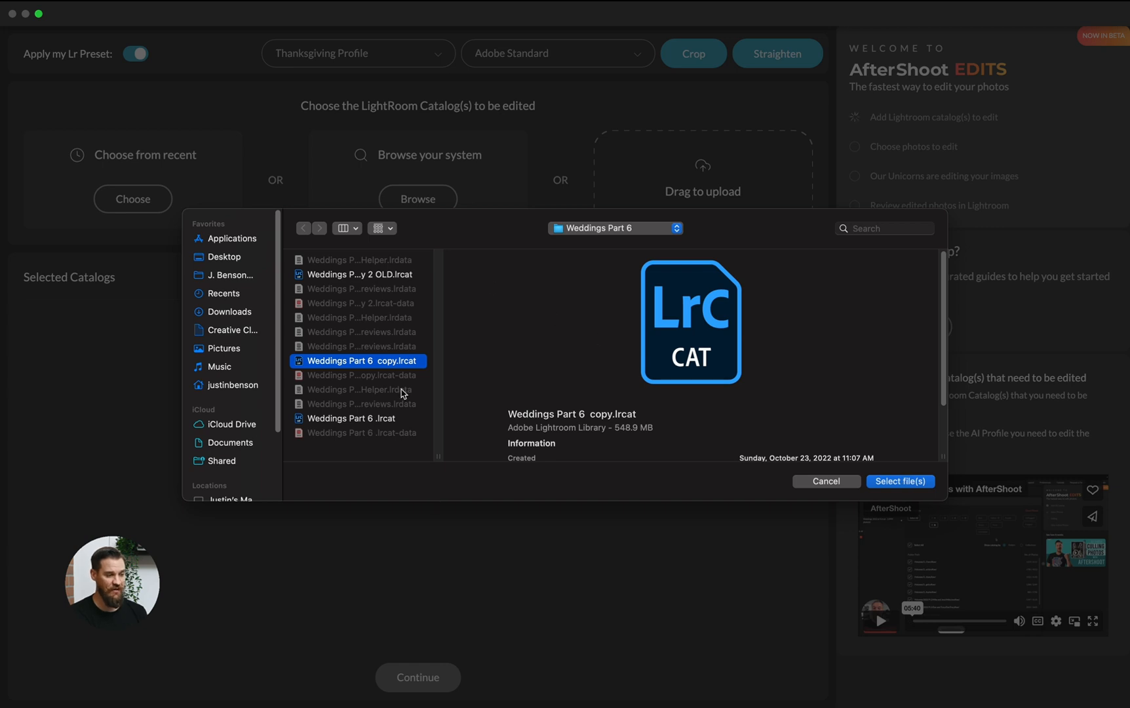
pyautogui.click(899, 481)
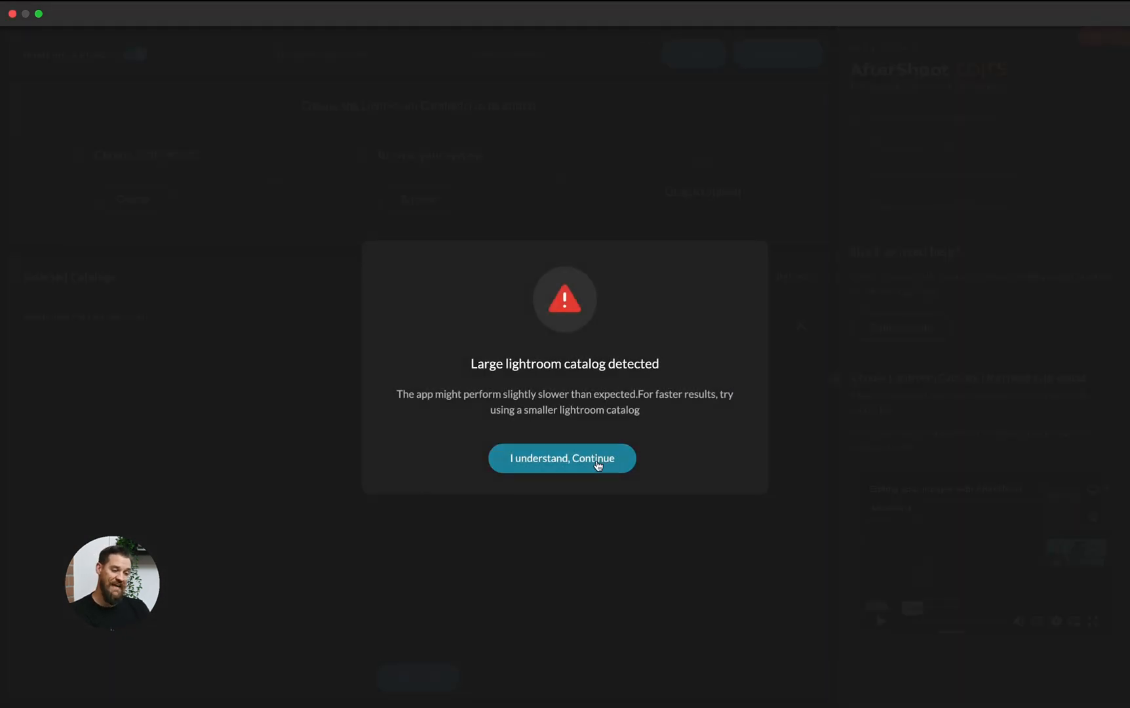
pyautogui.click(562, 457)
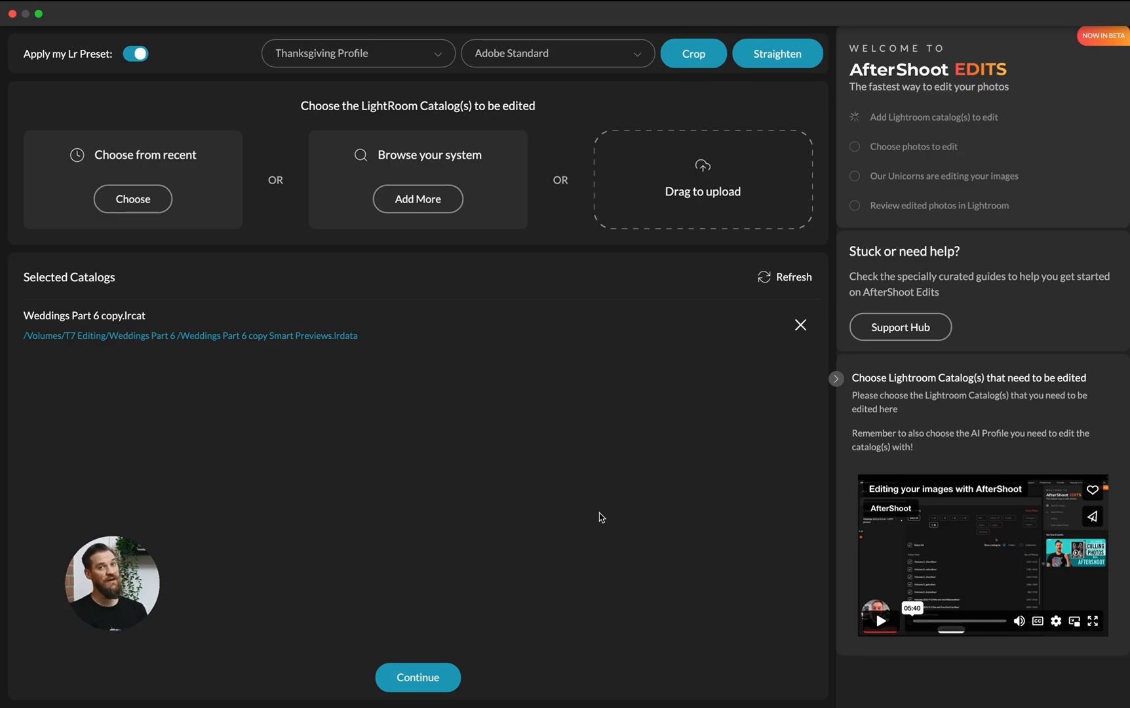
pyautogui.moveTo(236, 430)
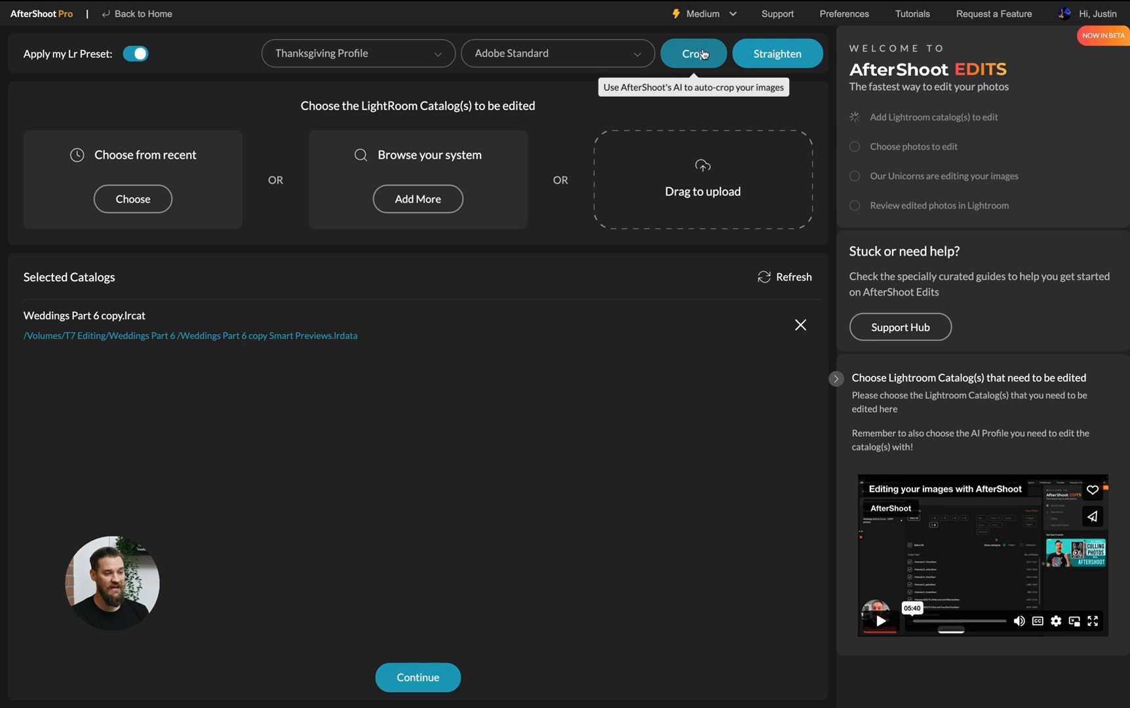
pyautogui.moveTo(730, 558)
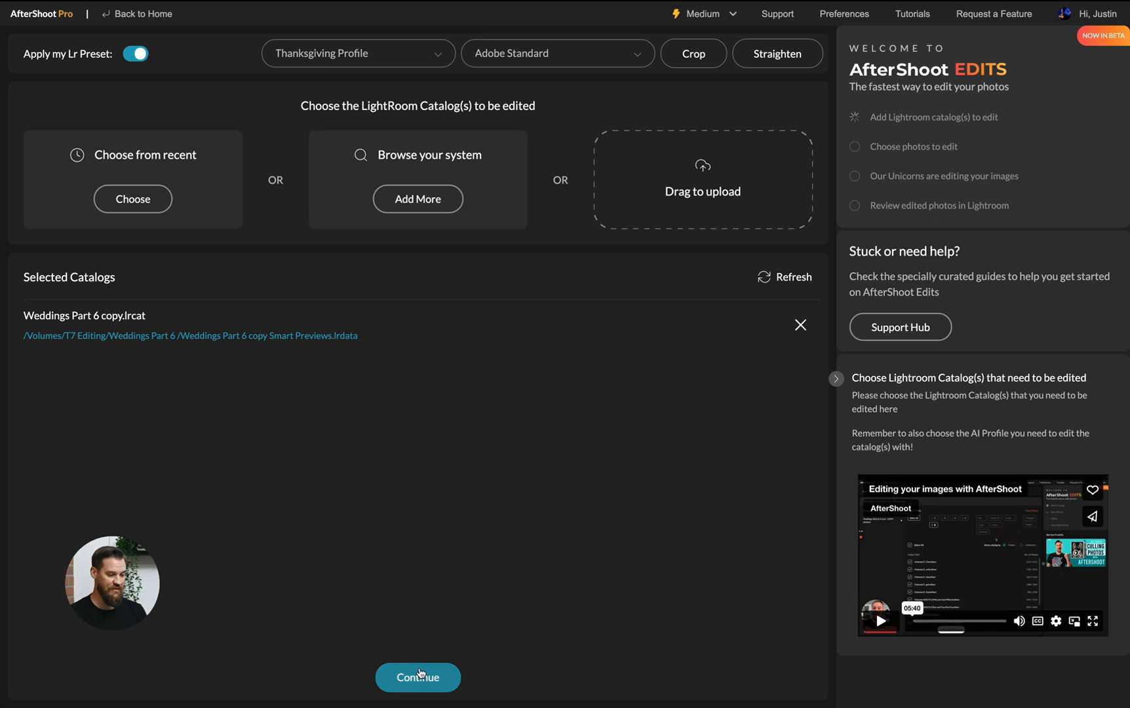
# Step: Continue to photo choice, show the catalog by collections, and pick the 1708-photo Nathan and Kim Selected collection
pyautogui.click(416, 676)
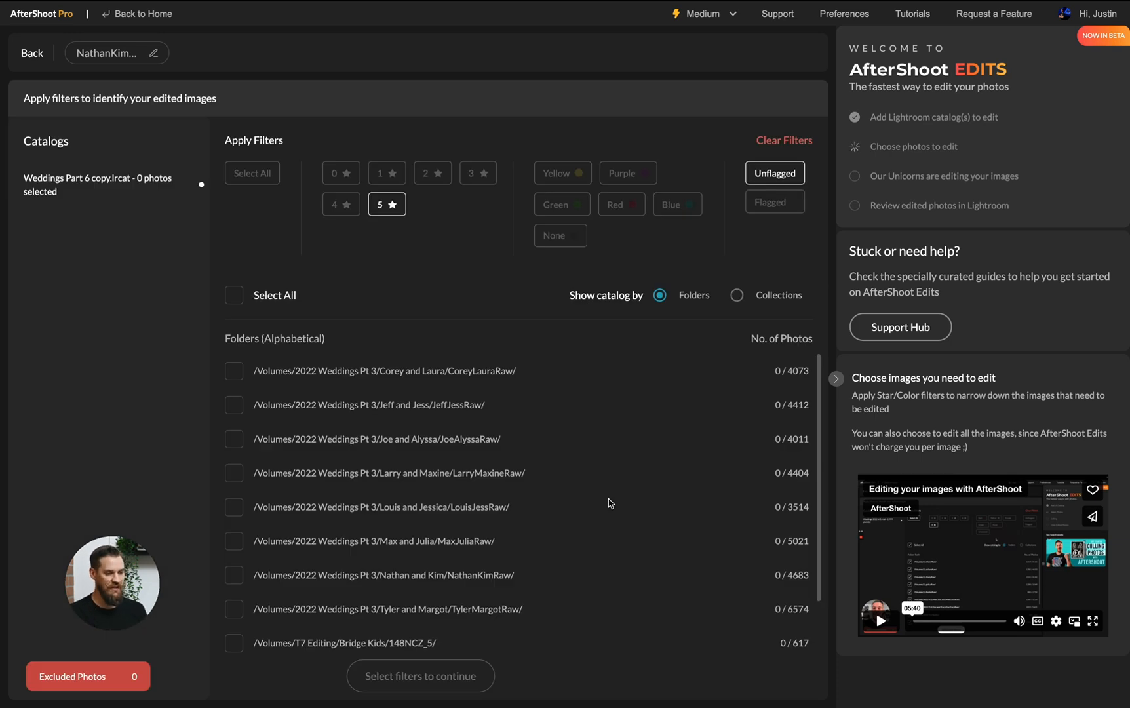
pyautogui.moveTo(633, 445)
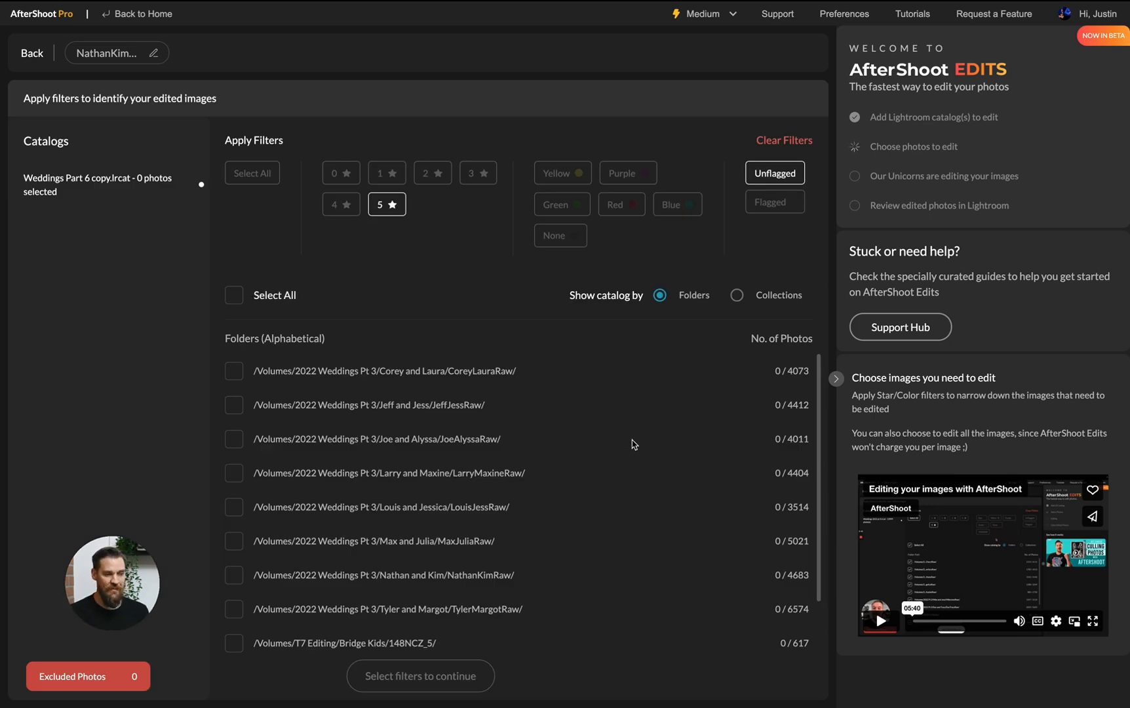
pyautogui.moveTo(529, 377)
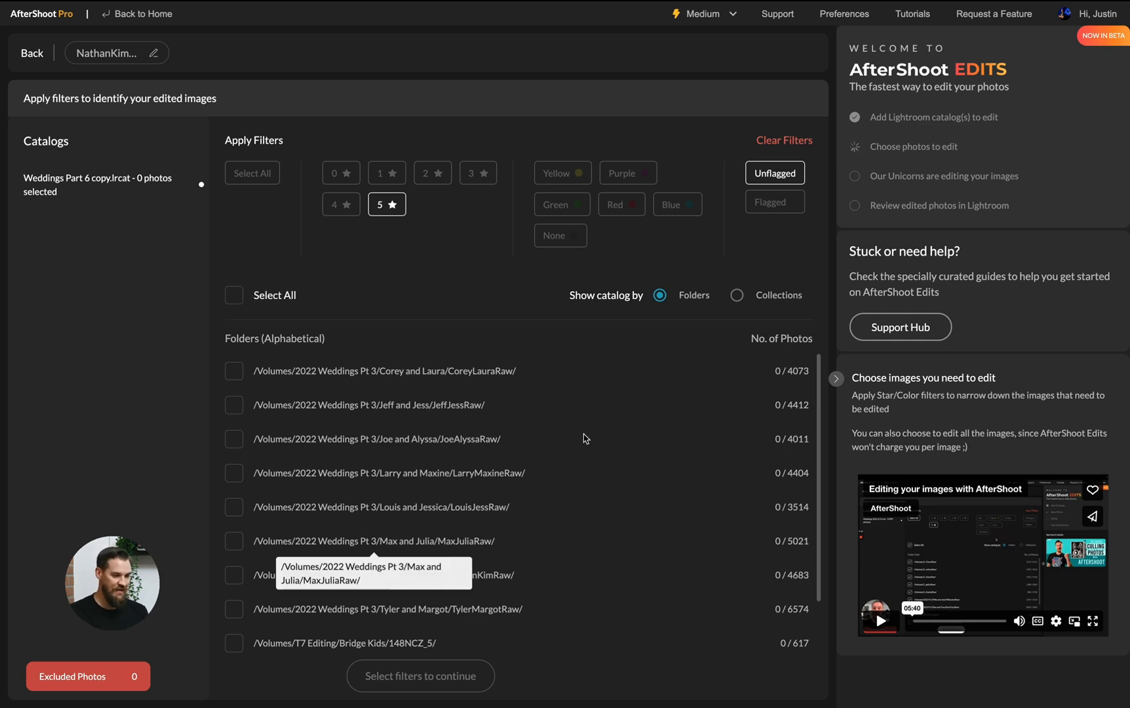
pyautogui.click(736, 295)
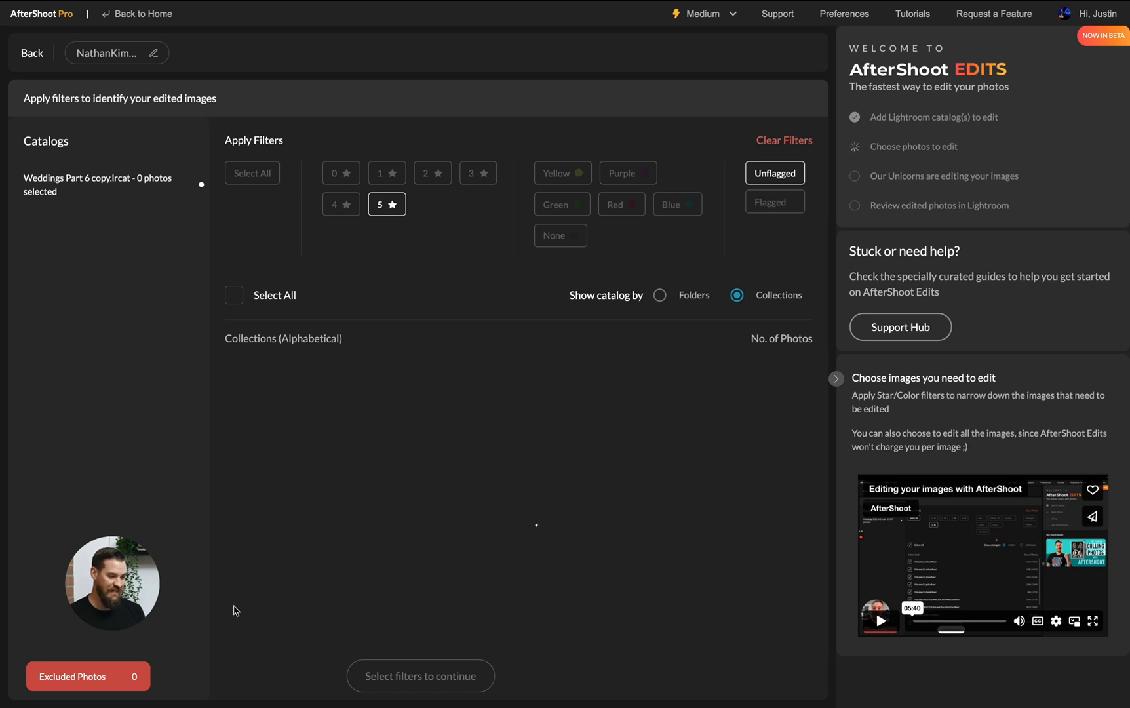
pyautogui.click(234, 606)
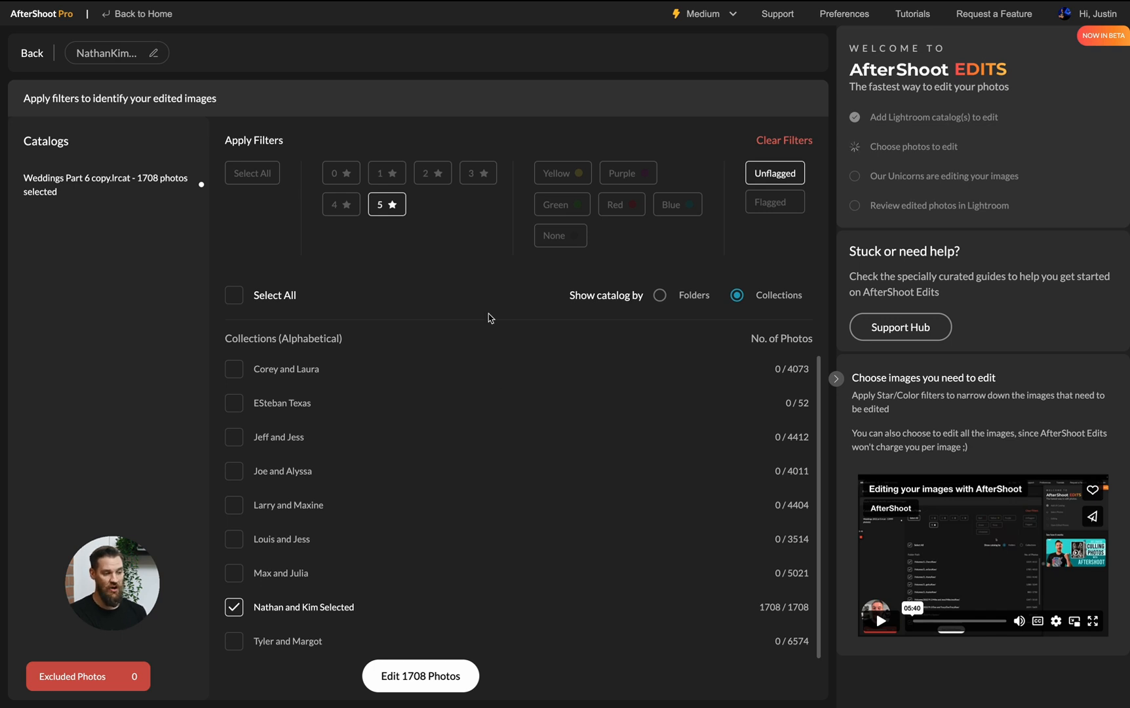
pyautogui.click(421, 676)
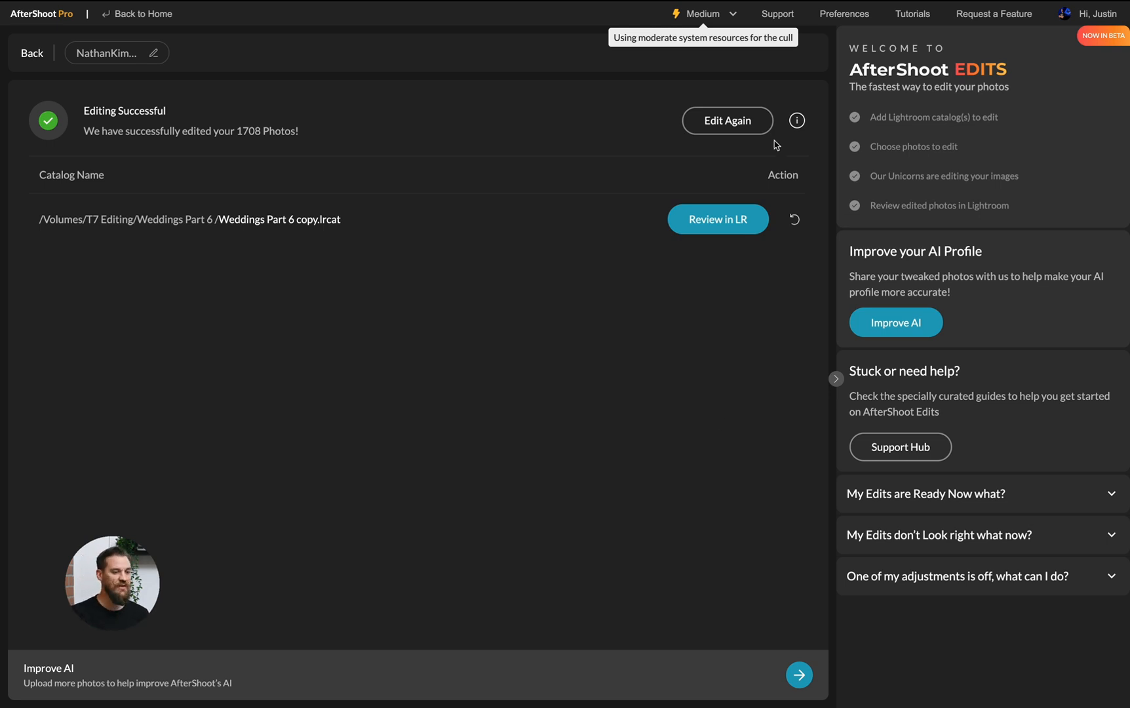
pyautogui.moveTo(727, 120)
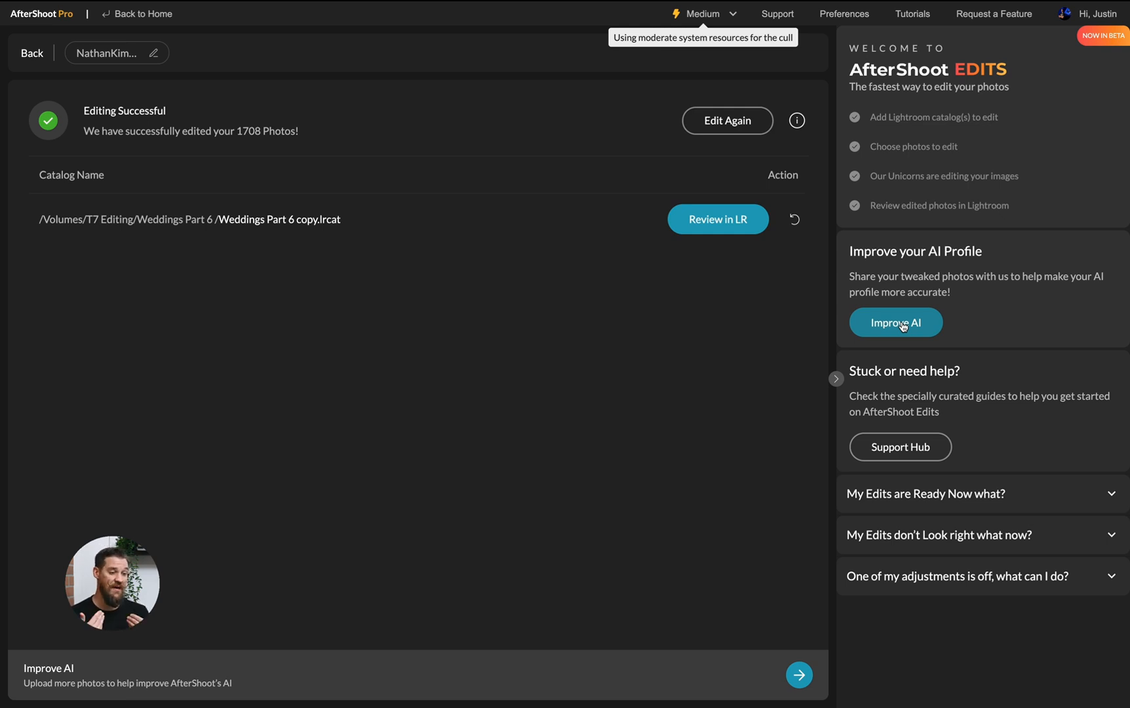
pyautogui.moveTo(818, 316)
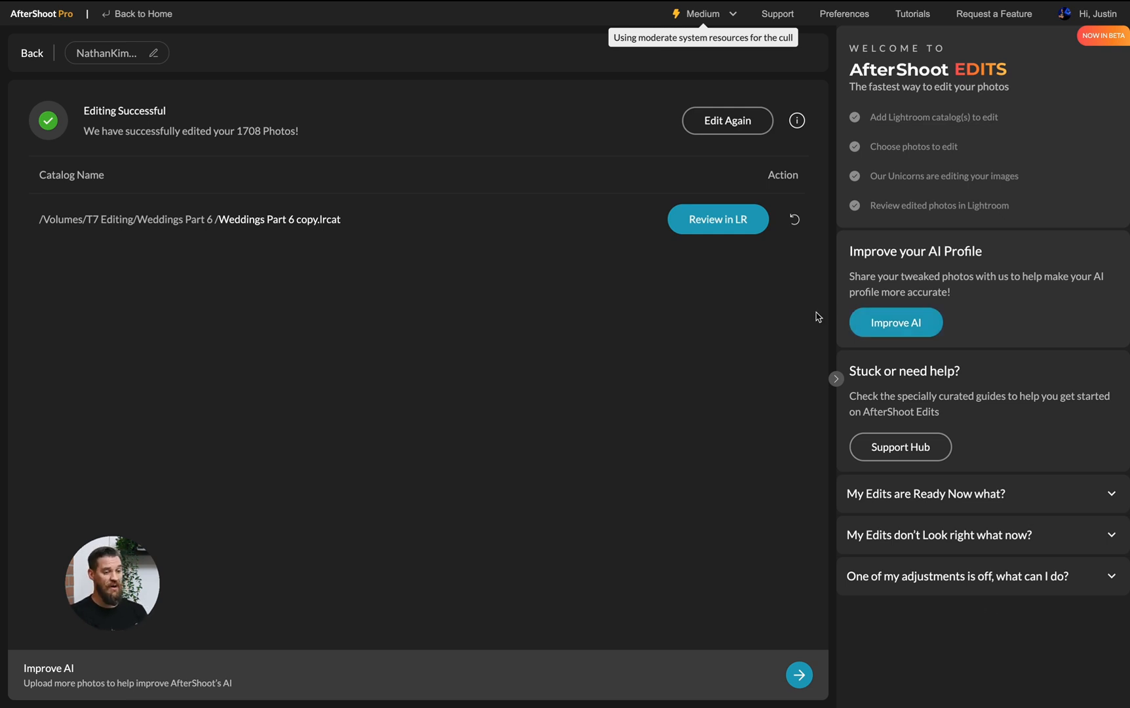
pyautogui.moveTo(716, 219)
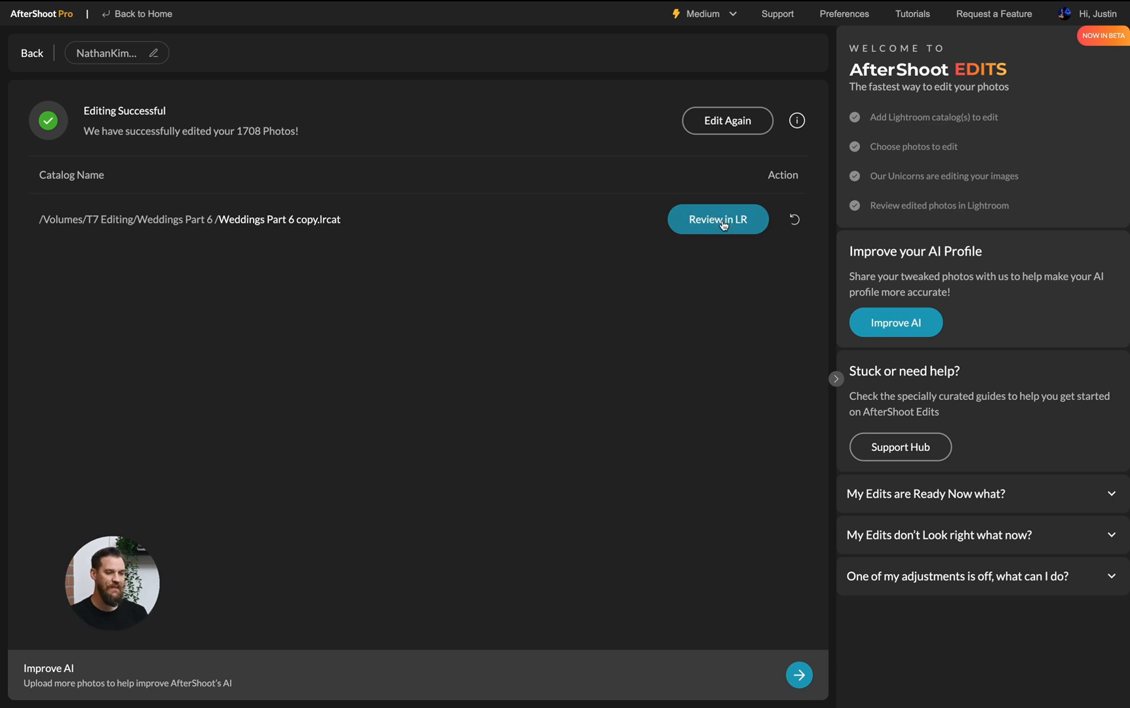
# Step: Review the Weddings Part 6 copy catalog in Lightroom, continuing past the permission warning into the Library grid
pyautogui.click(716, 219)
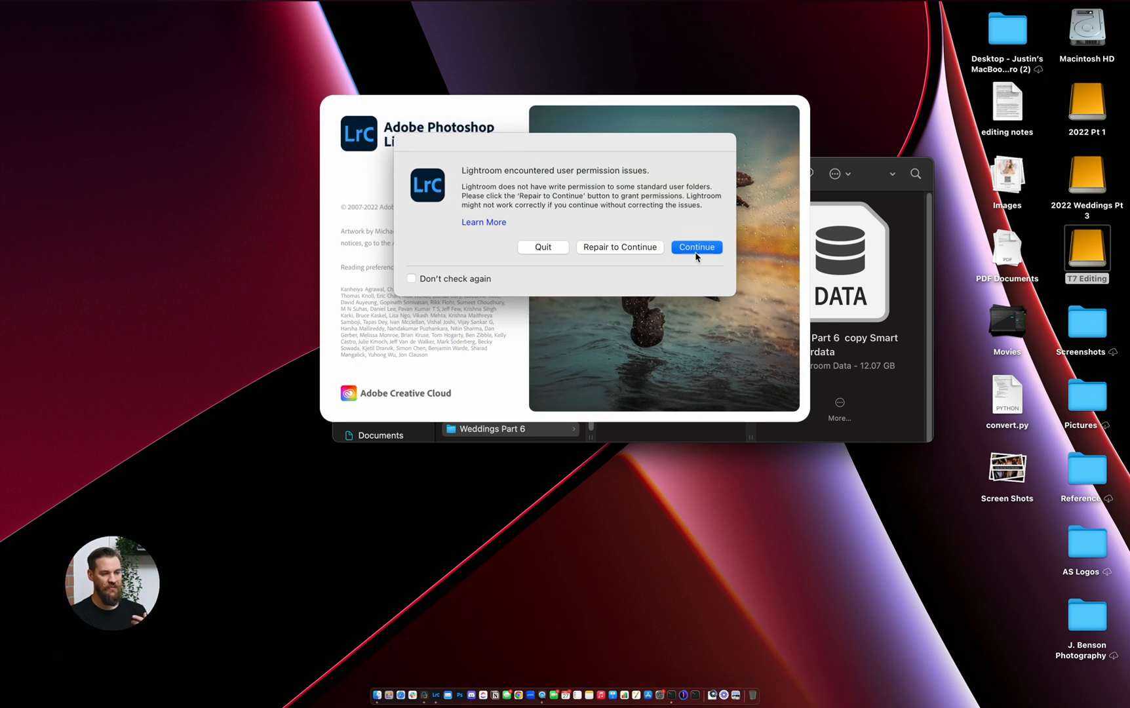
pyautogui.click(696, 248)
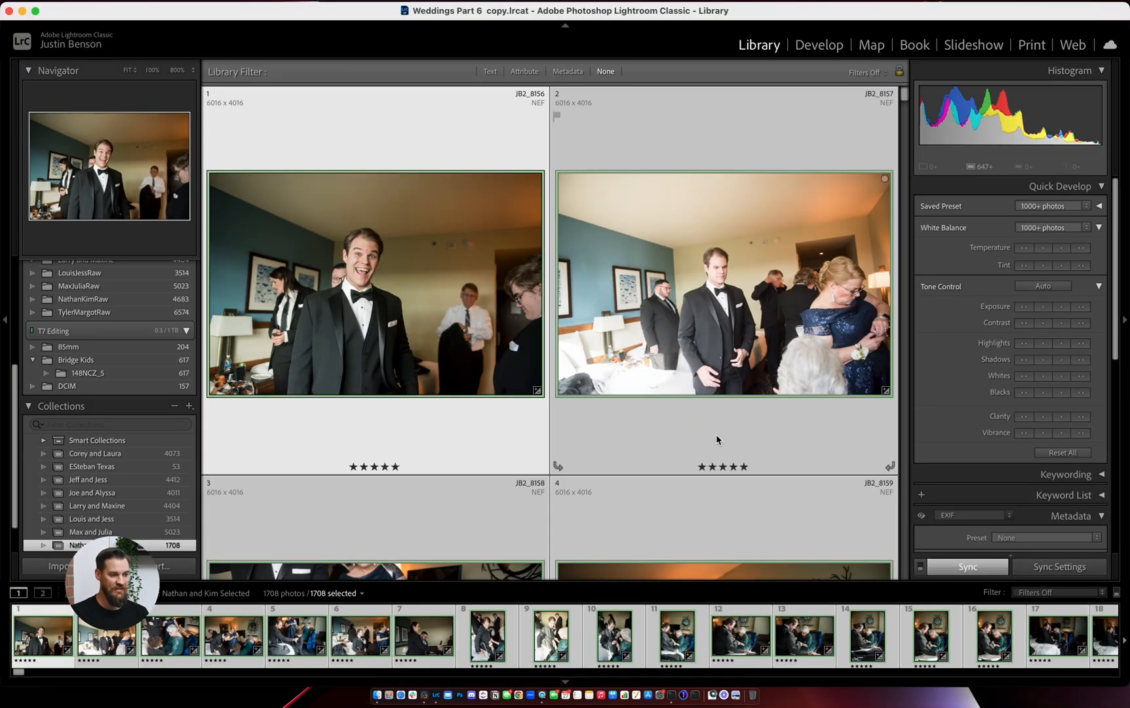
pyautogui.click(374, 283)
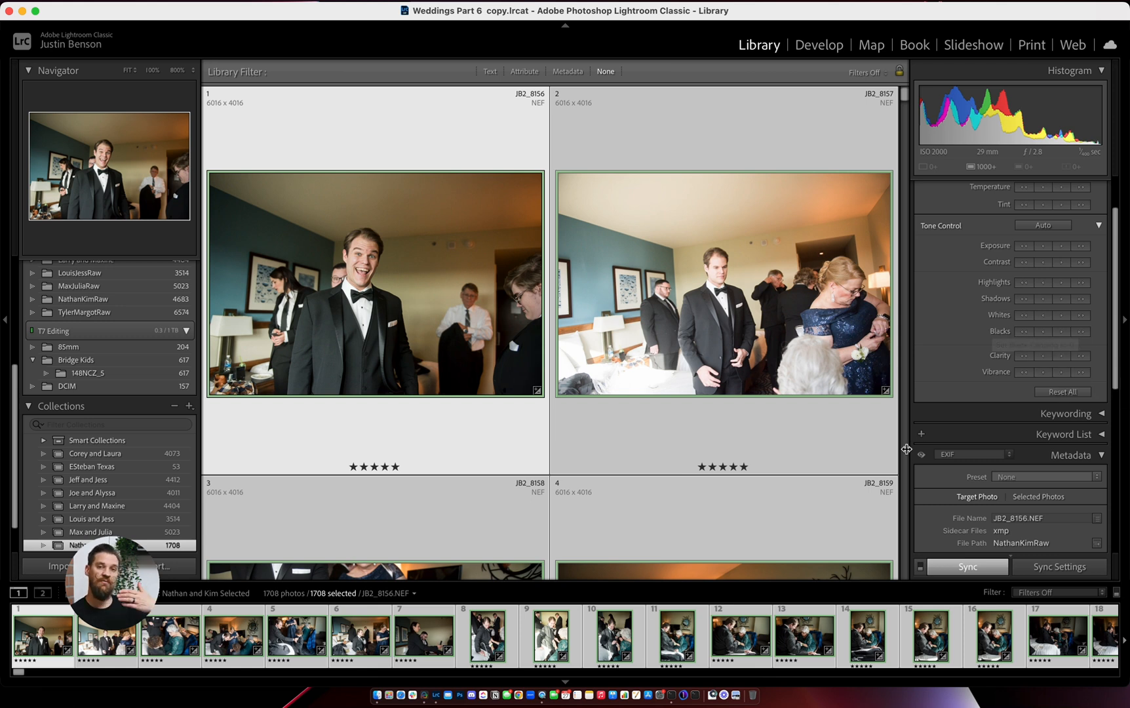
pyautogui.moveTo(755, 401)
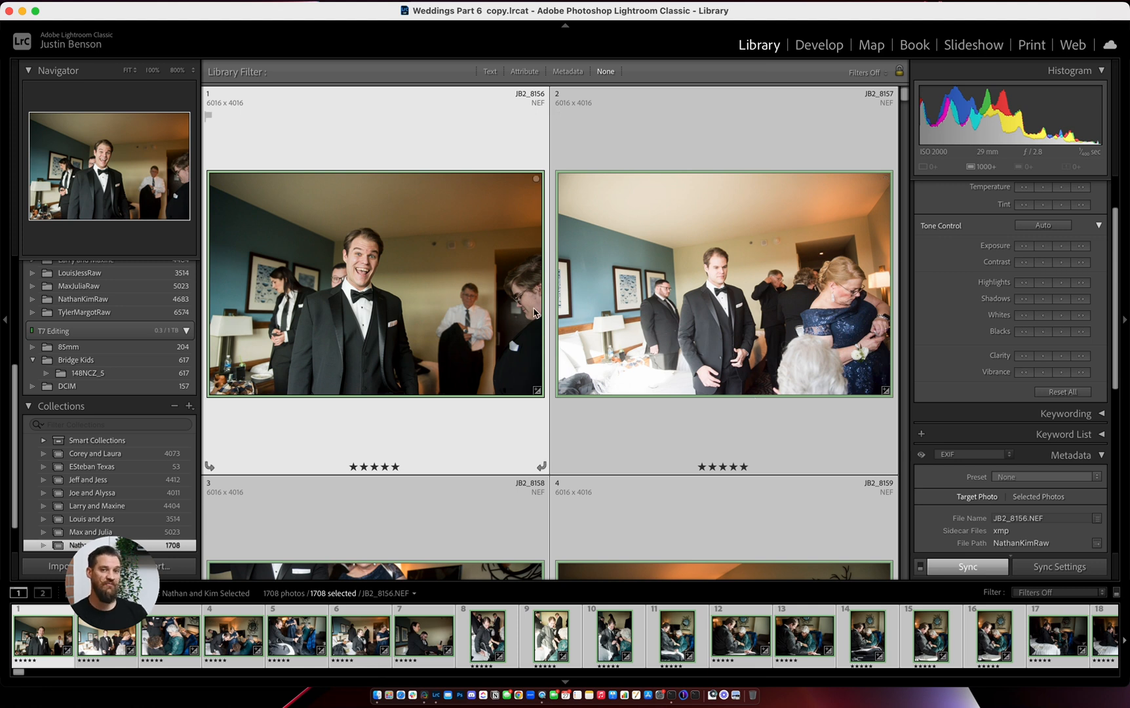
pyautogui.scroll(-3)
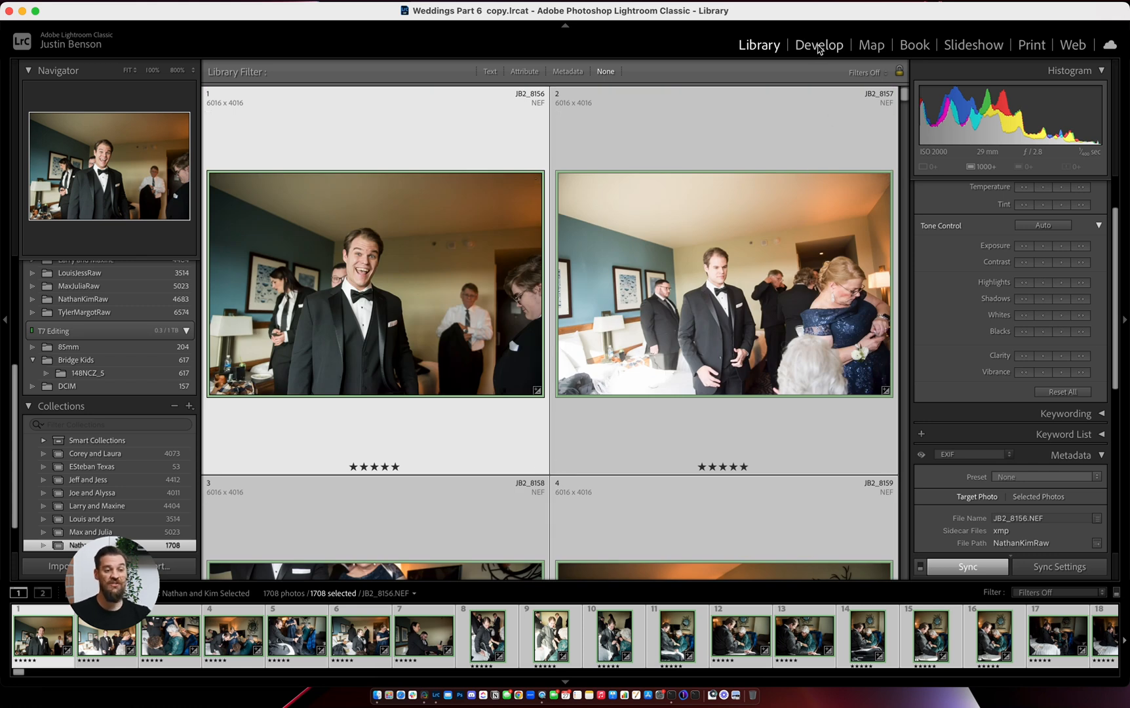
pyautogui.click(819, 45)
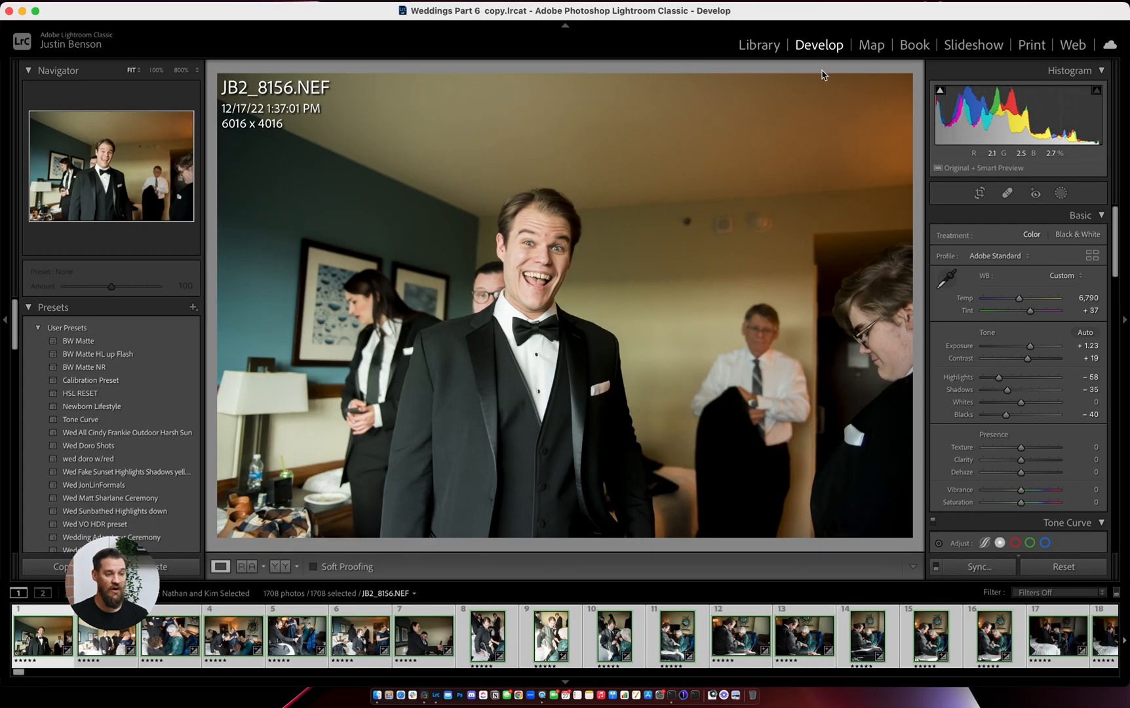
pyautogui.click(757, 44)
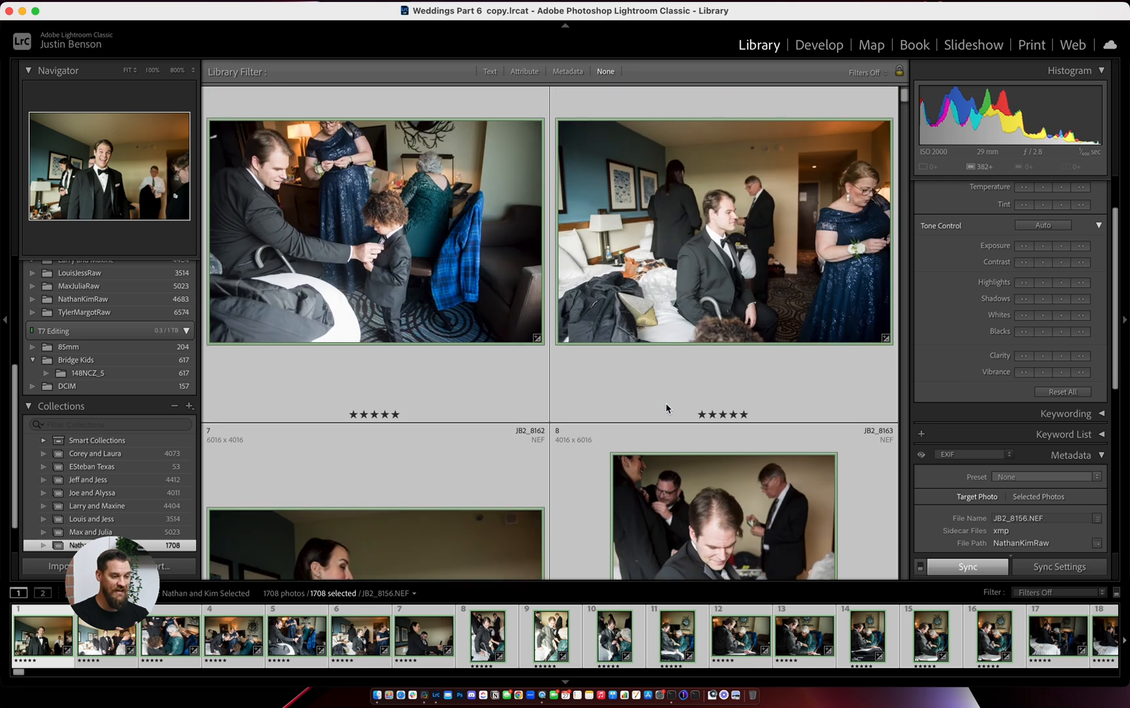
pyautogui.scroll(-3)
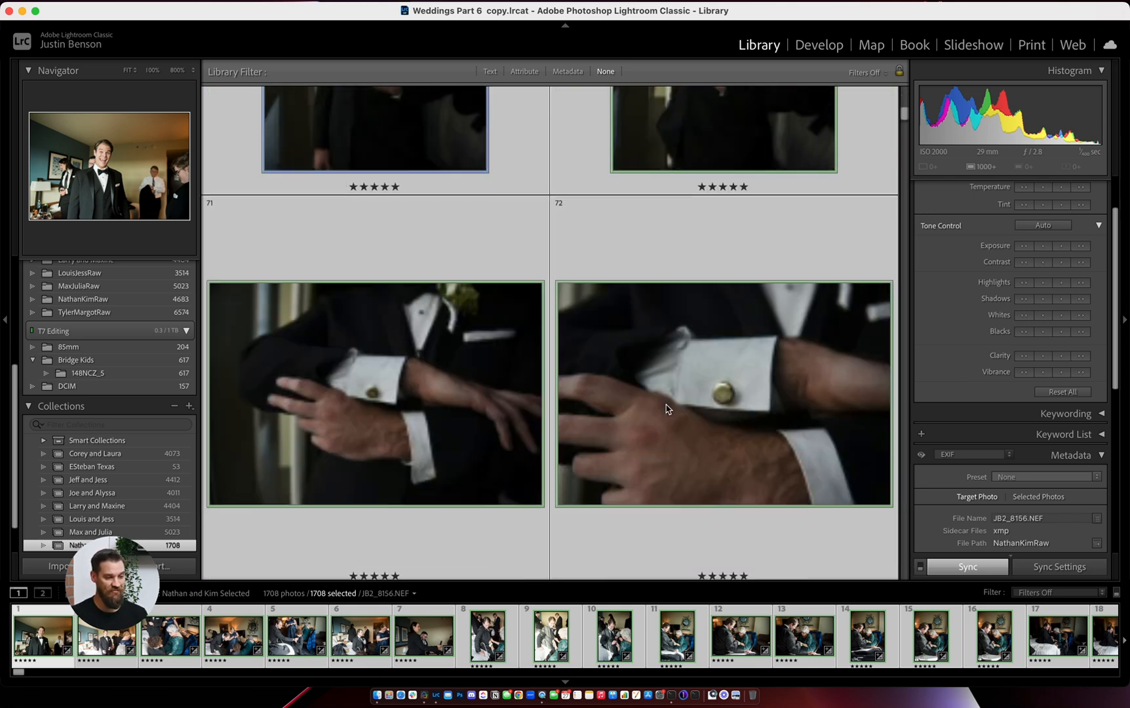
pyautogui.scroll(-3)
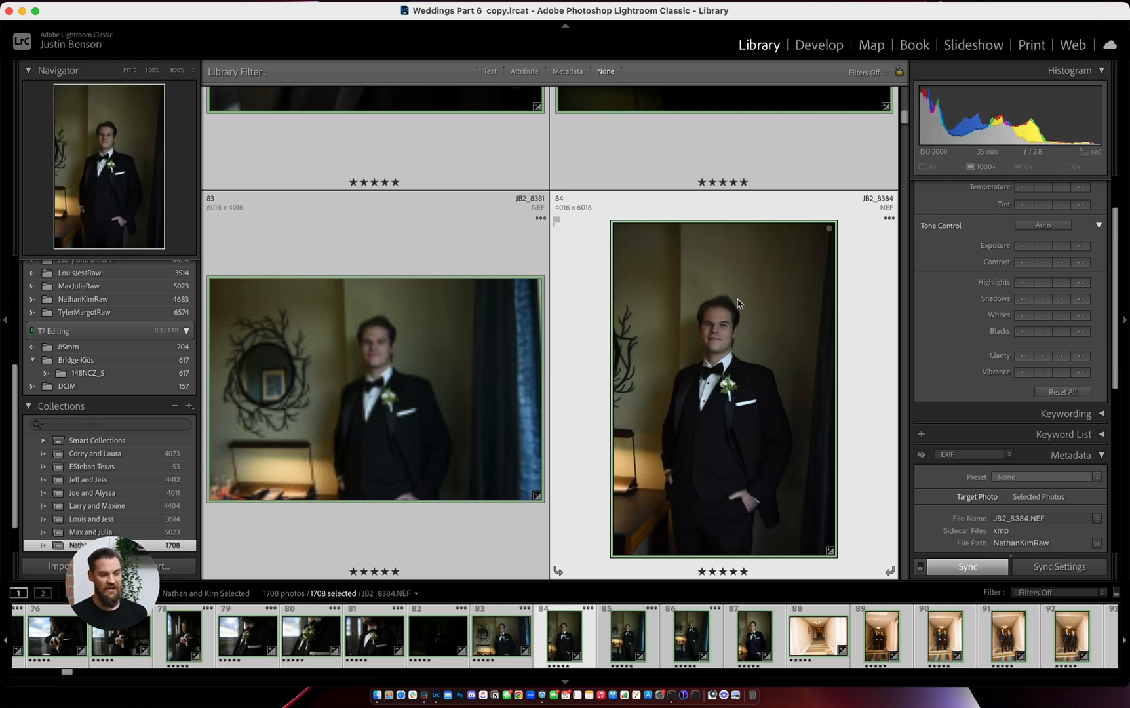
# Step: Develop portrait JB2_8384 with contrast +52 and tint +54
pyautogui.click(818, 44)
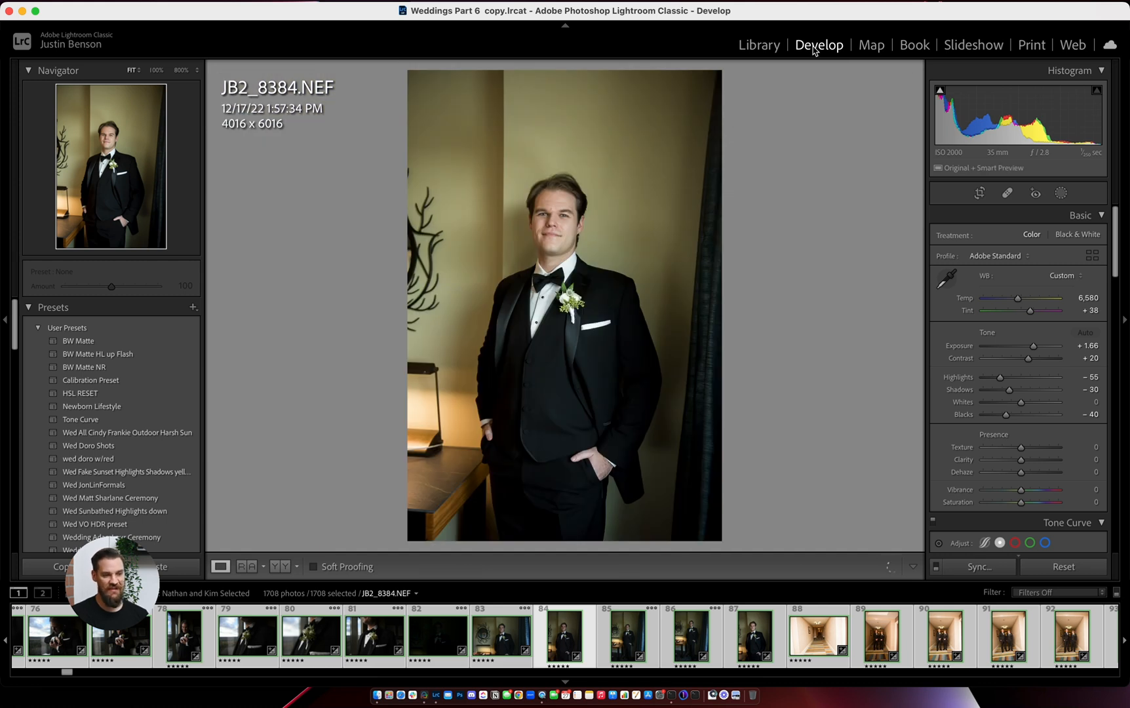
pyautogui.moveTo(1031, 357); pyautogui.dragTo(1040, 358)
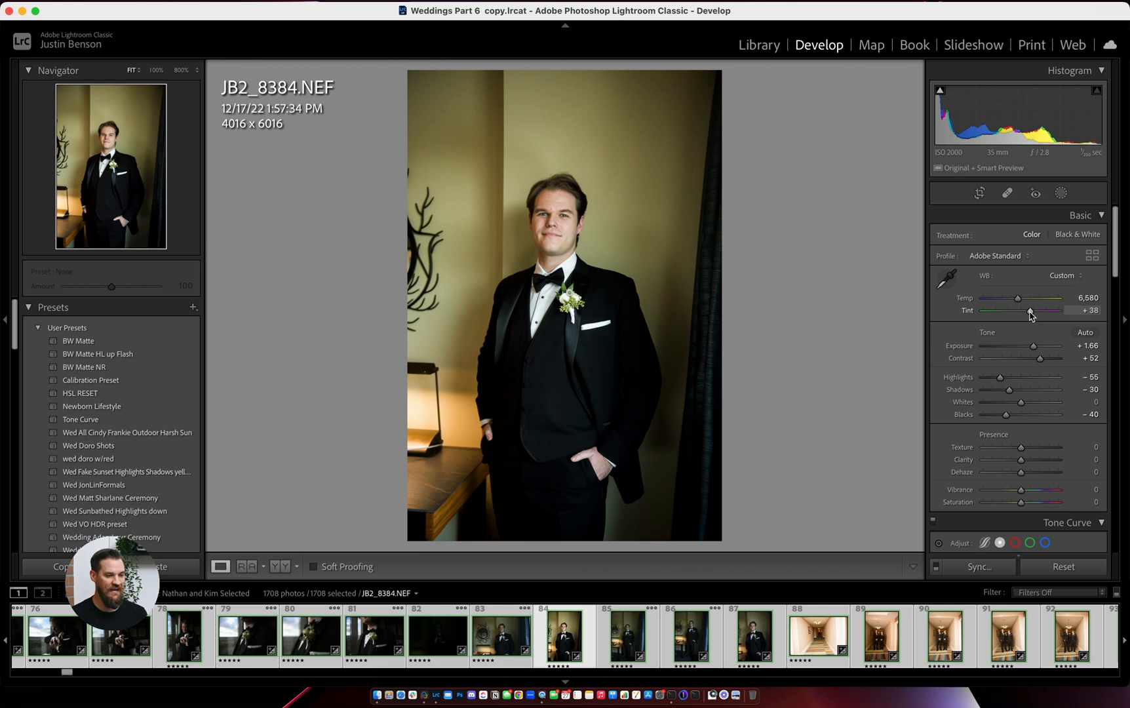
pyautogui.moveTo(1028, 309); pyautogui.dragTo(1037, 310)
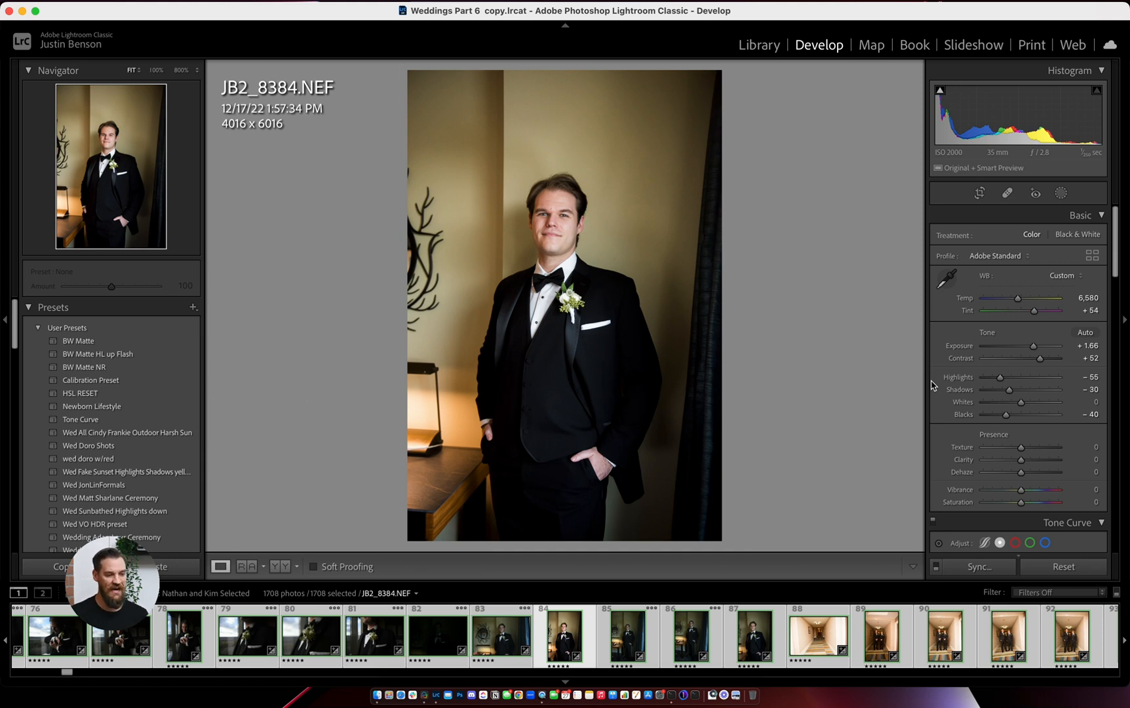
# Step: Lift shadows to -6 and warm the temperature to about 7047
pyautogui.moveTo(1009, 389); pyautogui.dragTo(1021, 389)
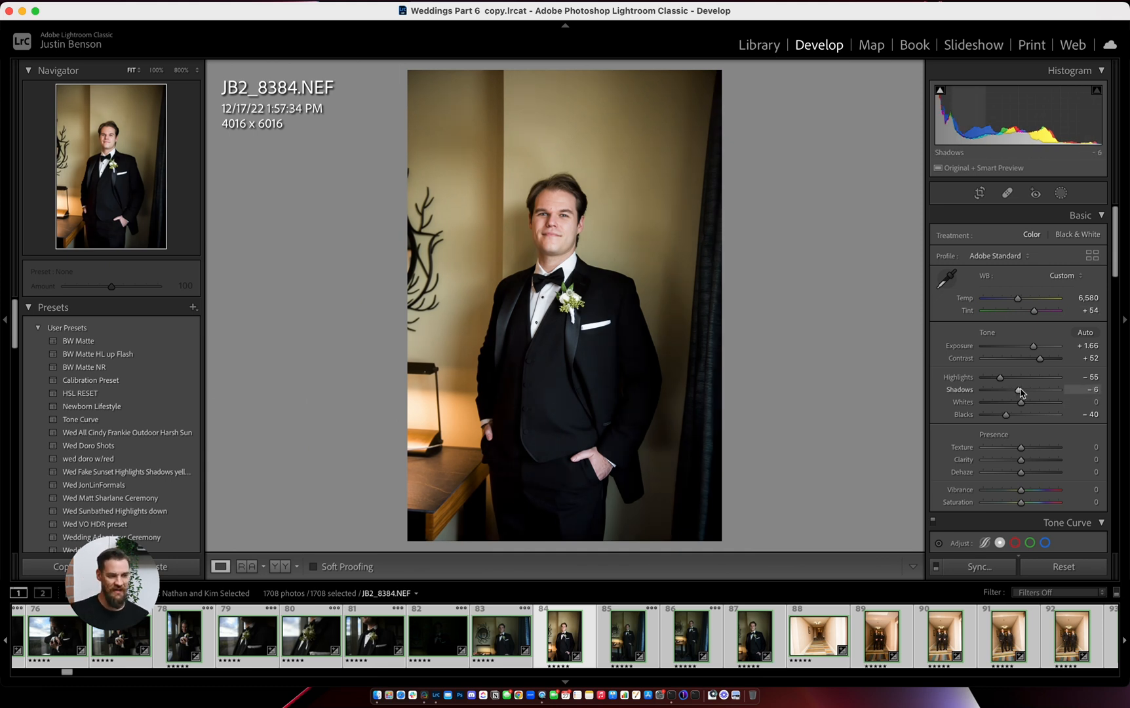
pyautogui.moveTo(1017, 297); pyautogui.dragTo(1020, 297)
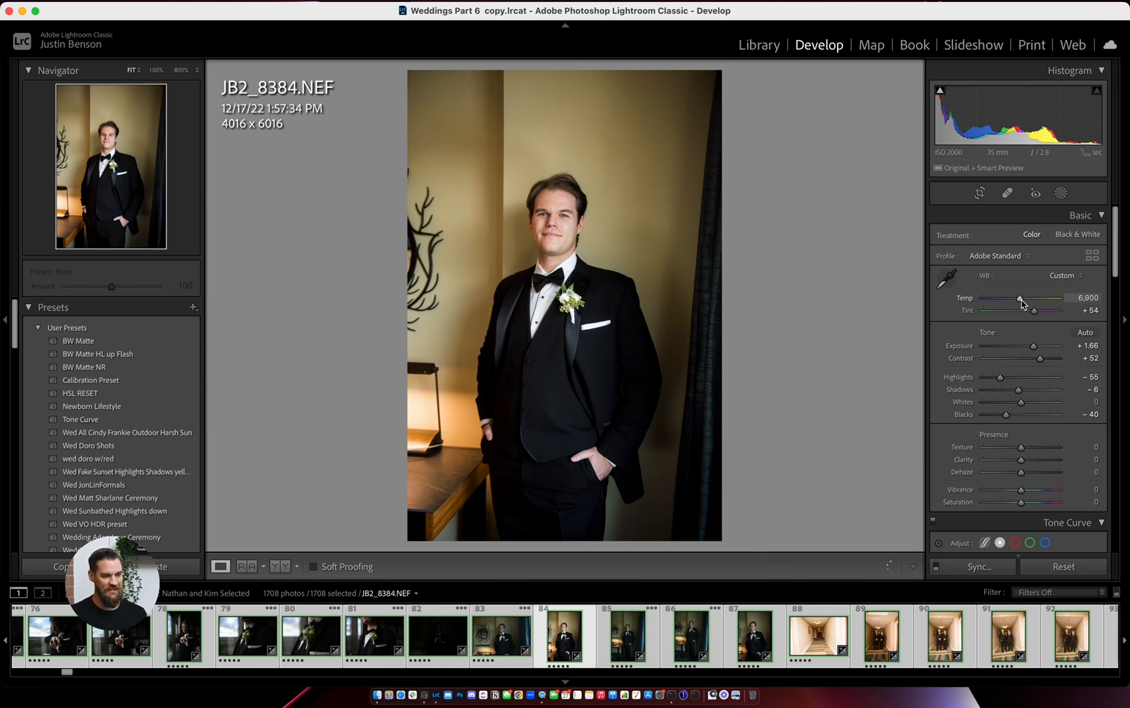
pyautogui.moveTo(1018, 298); pyautogui.dragTo(1023, 299)
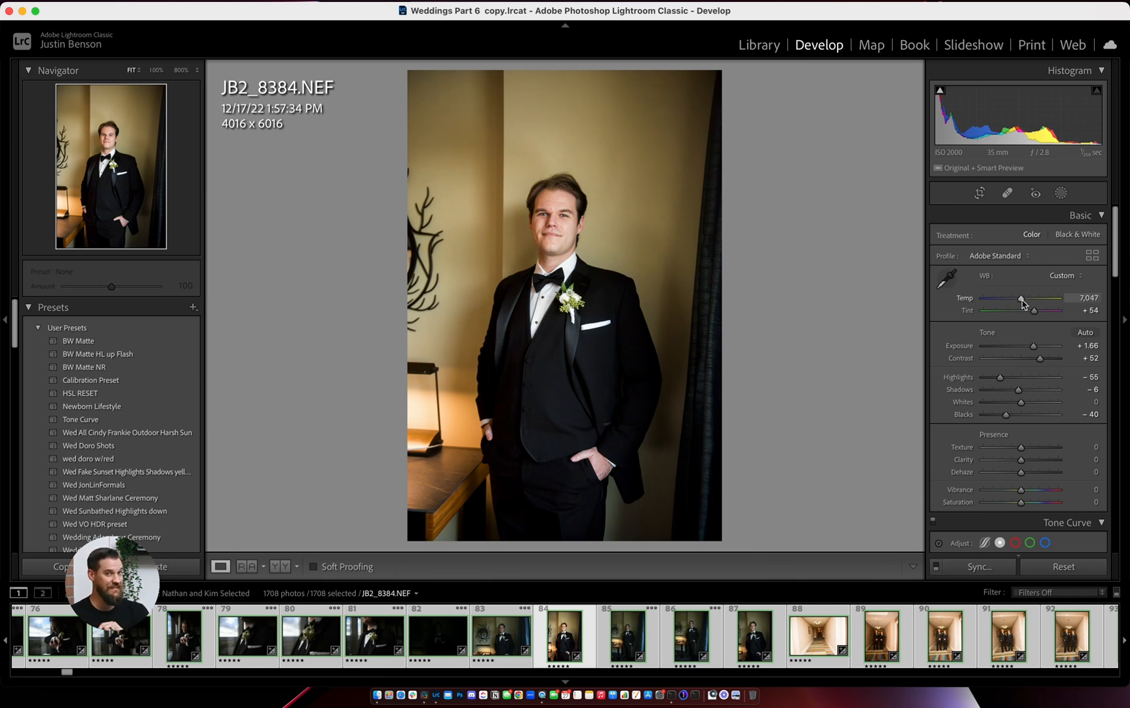